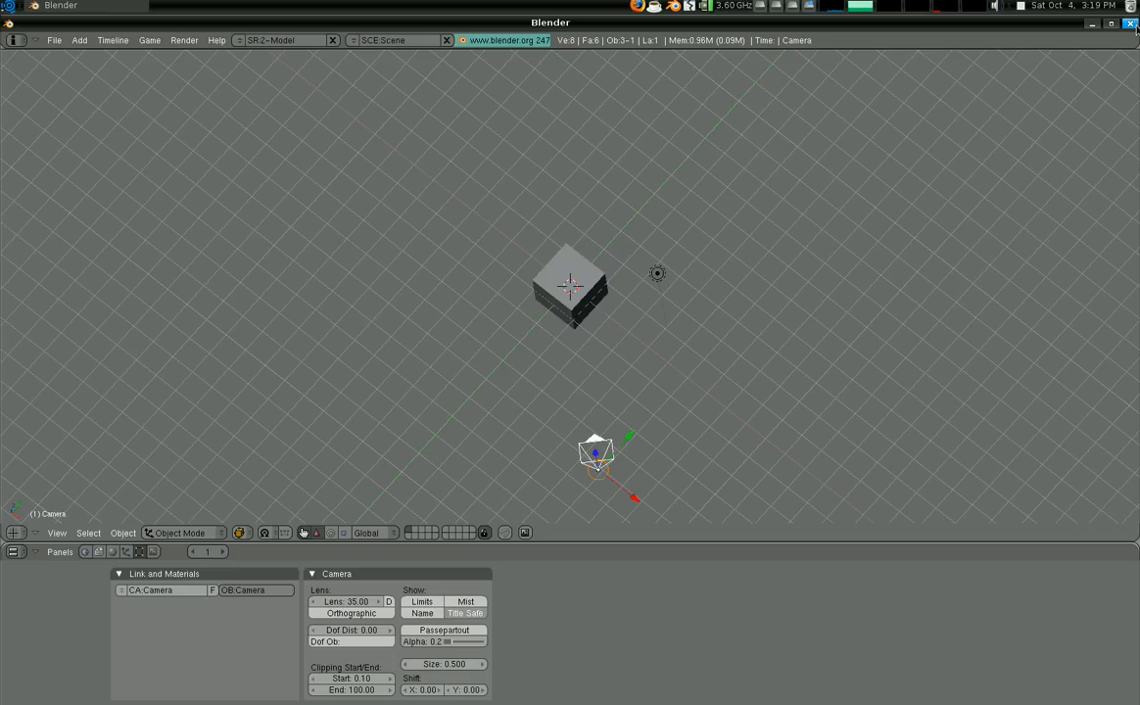
Quit Blender from its title bar, leaving the desktop with the Tutorial folder.
left_click(1129, 29)
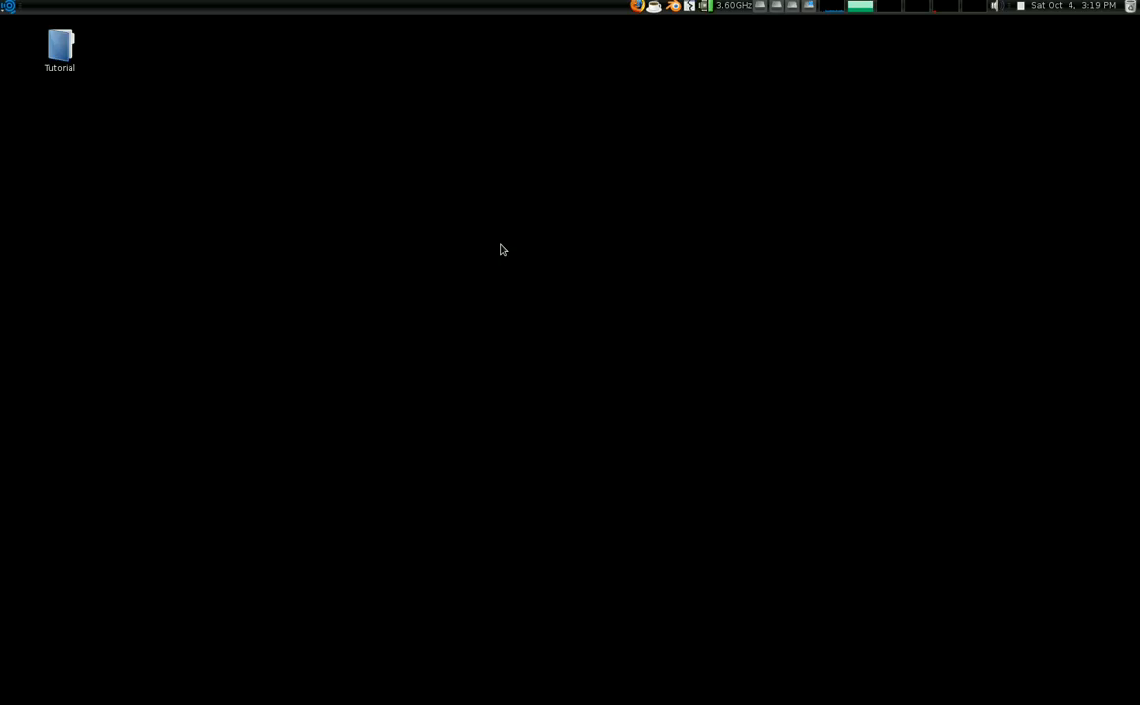
mouse_move(444, 223)
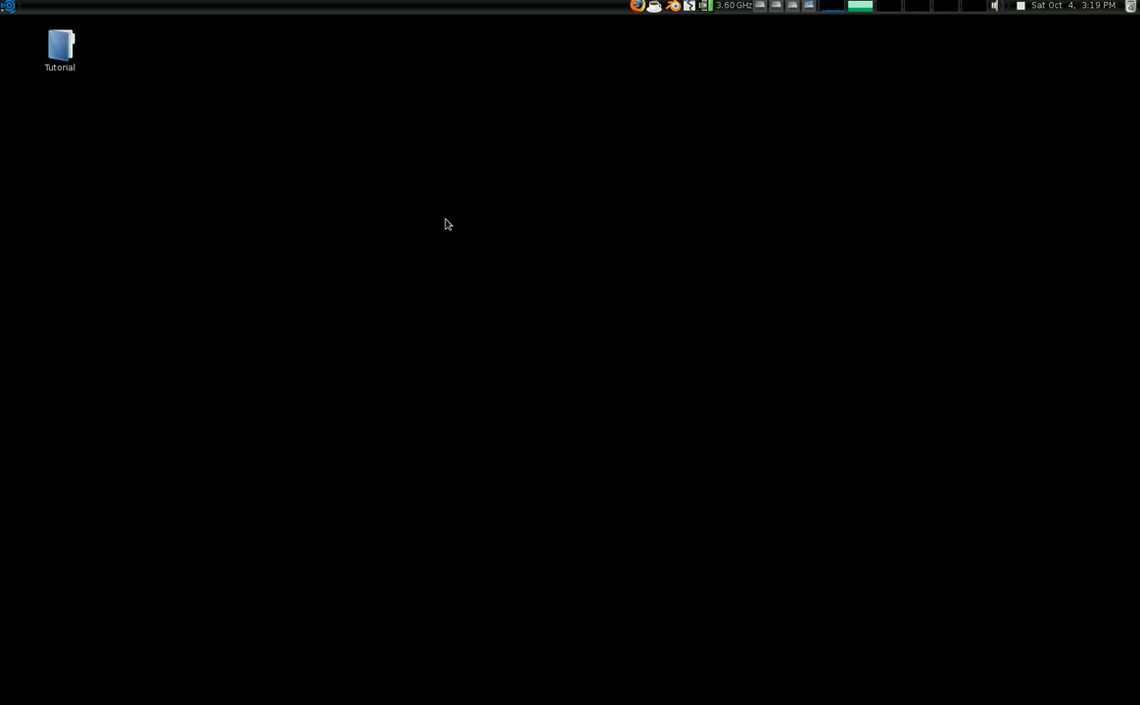
Open the desktop Tutorial folder in File Browser to show track_tut.avi.
double_click(59, 44)
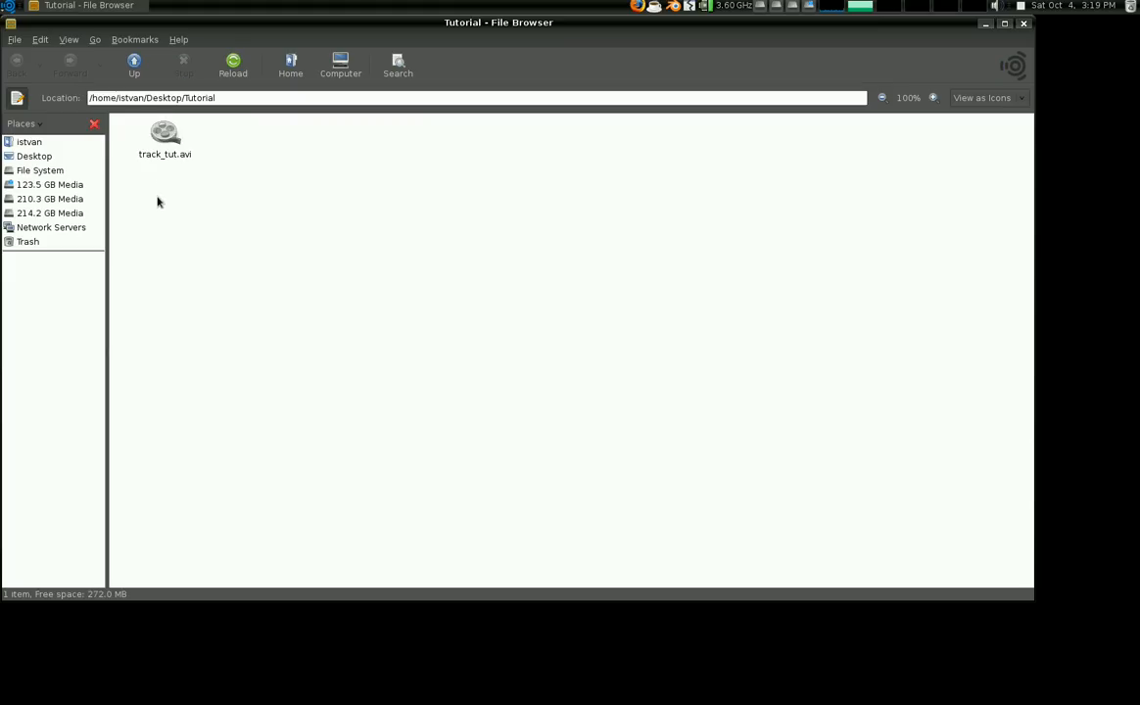
double_click(165, 137)
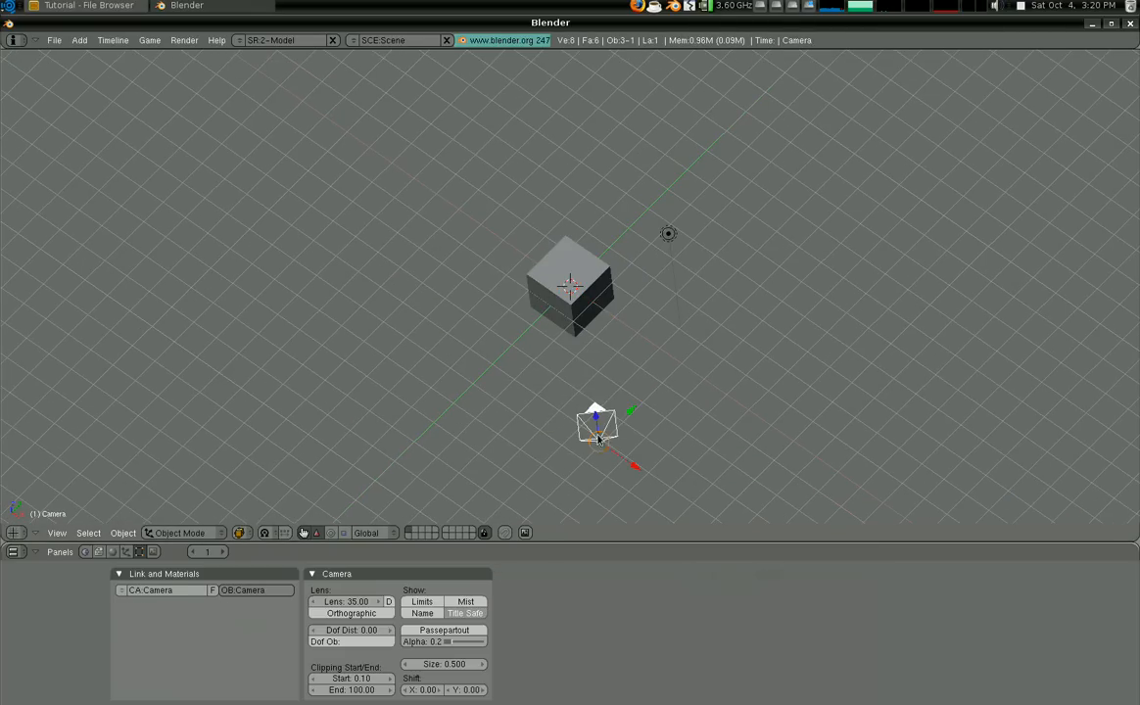
mouse_move(555, 410)
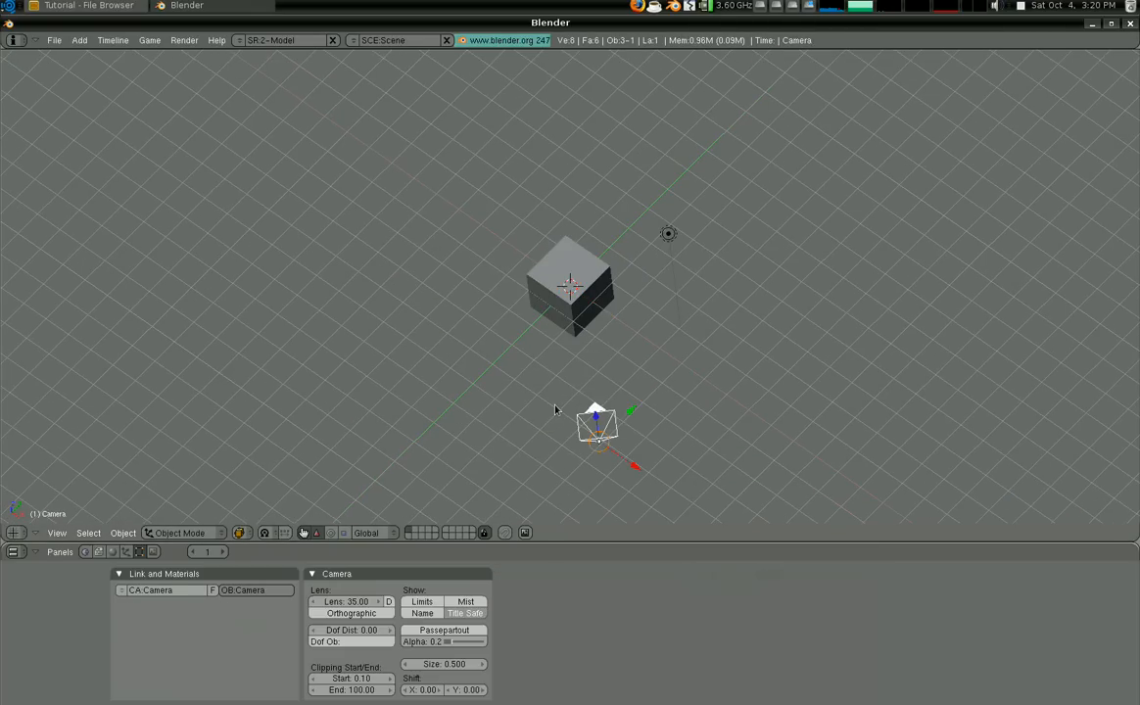
mouse_move(686, 466)
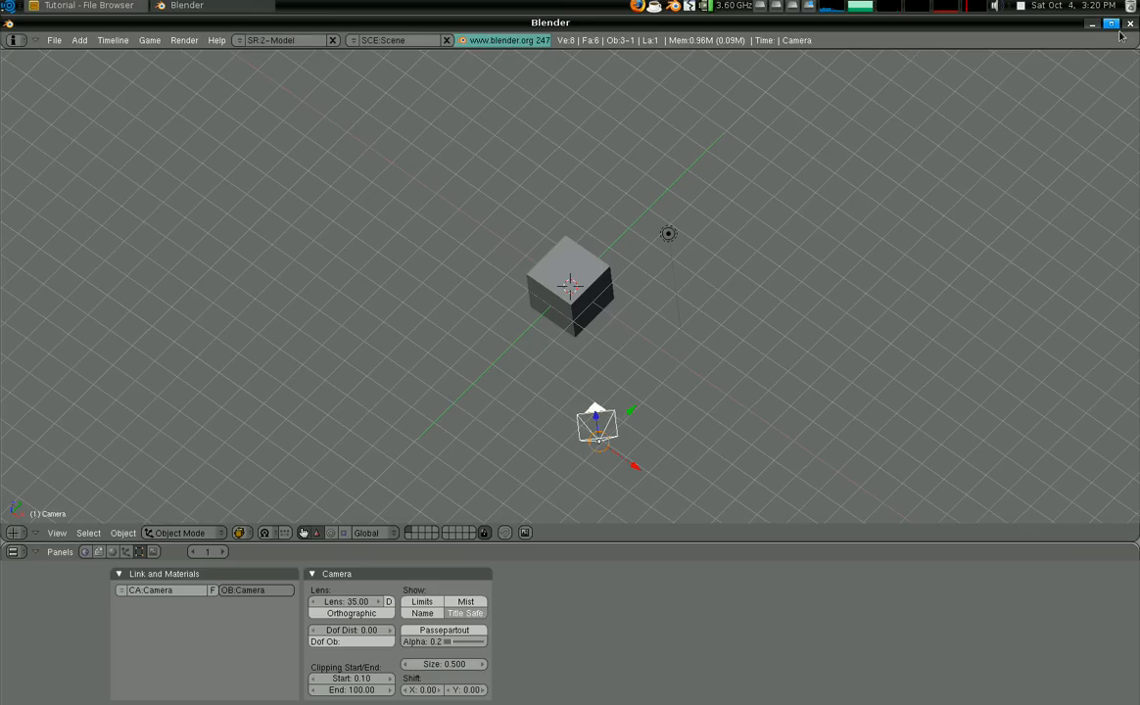
mouse_move(1129, 27)
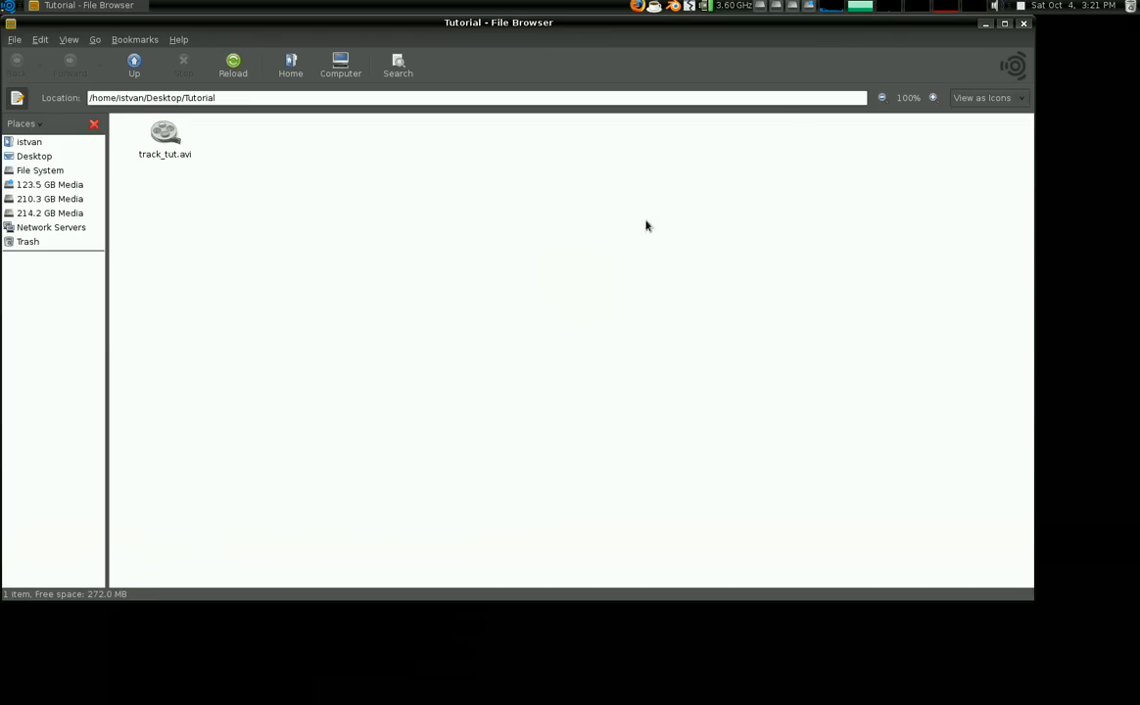
Close the Tutorial folder window and show Applications > Accessories with Terminal highlighted.
left_click(1023, 26)
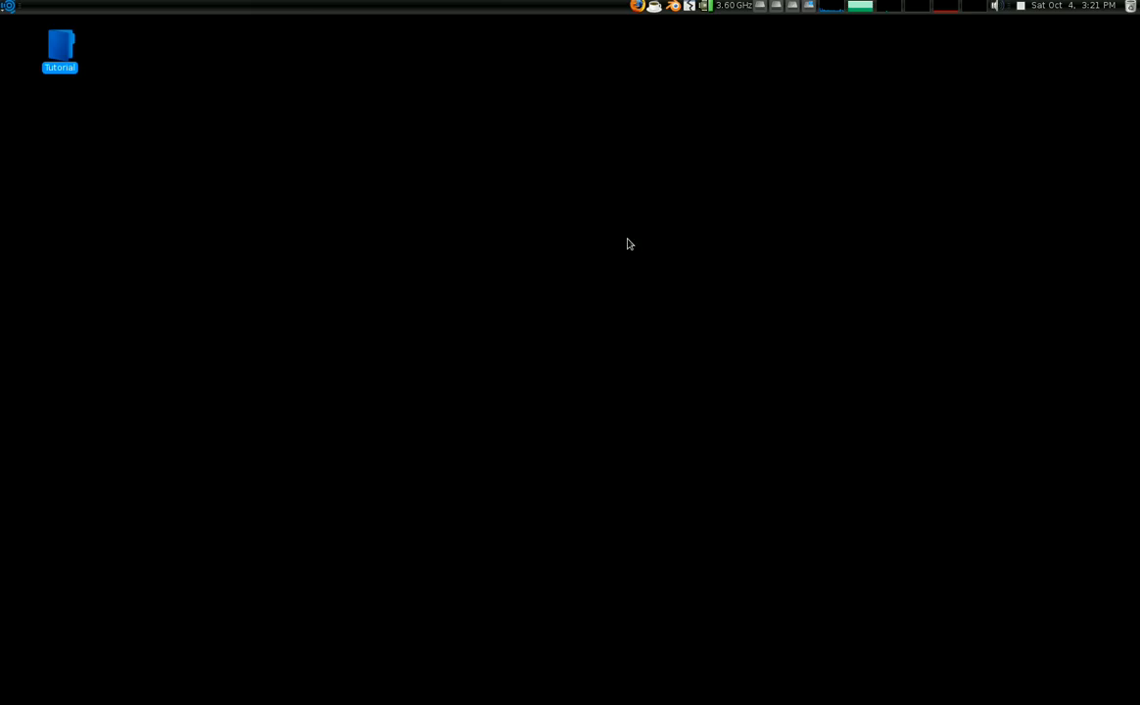
mouse_move(647, 233)
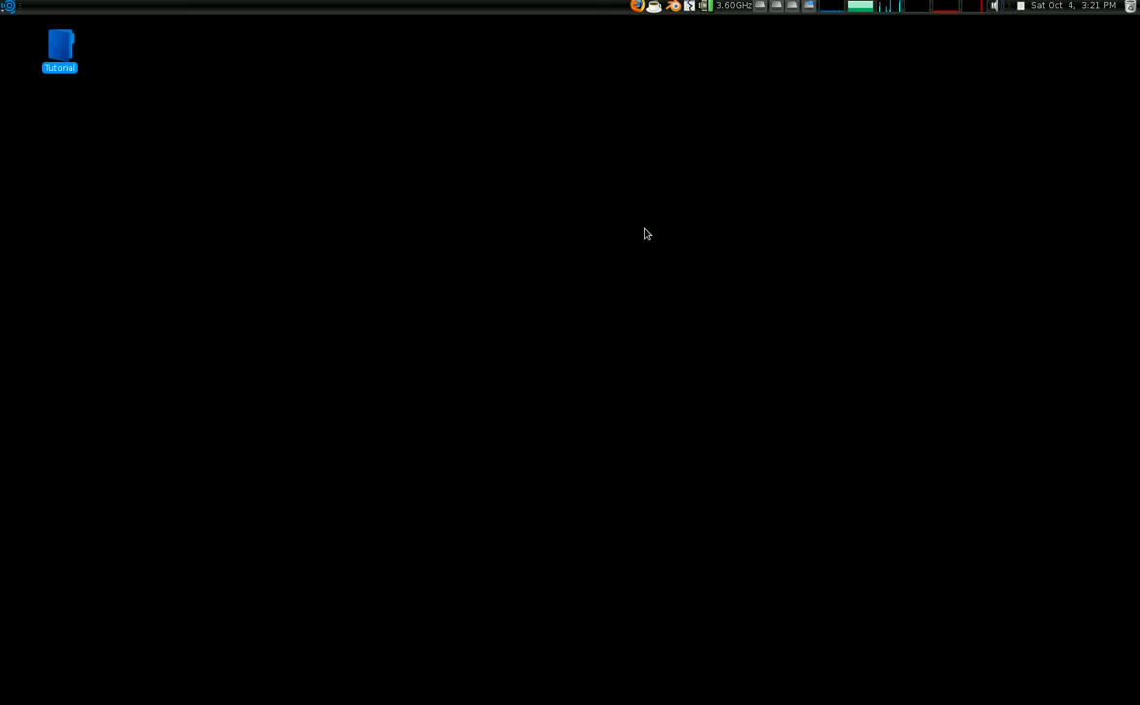
double_click(60, 46)
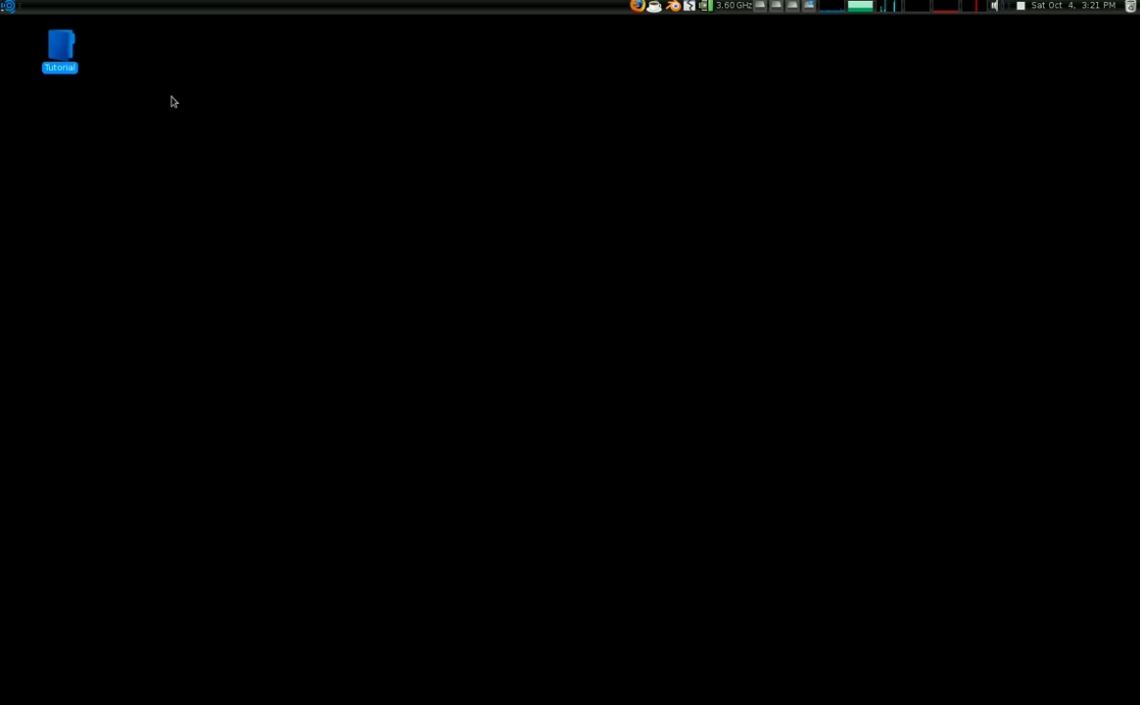
left_click(9, 7)
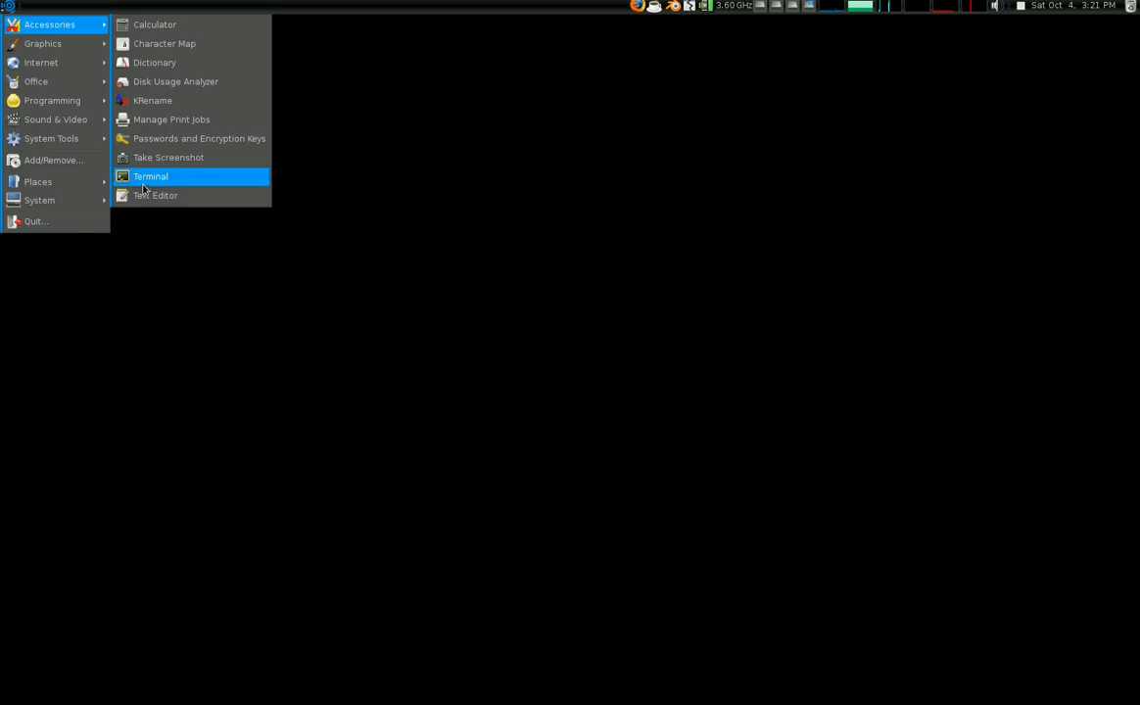
Launch Terminal and change the working directory to Desktop/Tutorial.
left_click(150, 176)
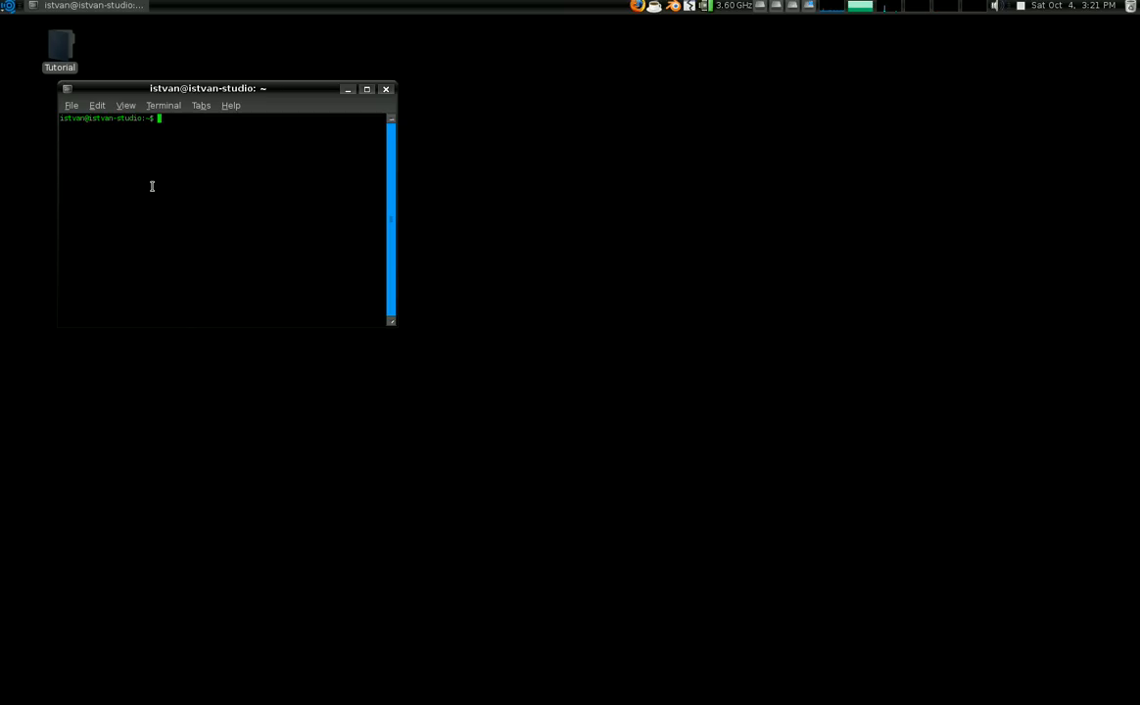
type("cd Desktop")
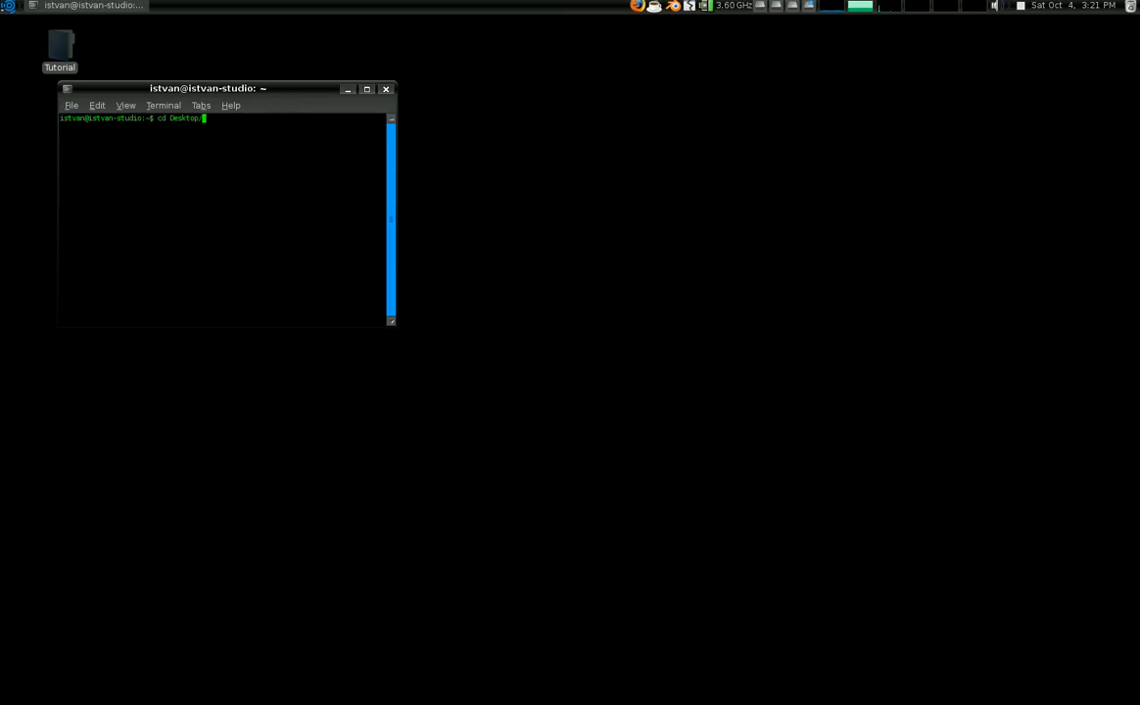
type("/T")
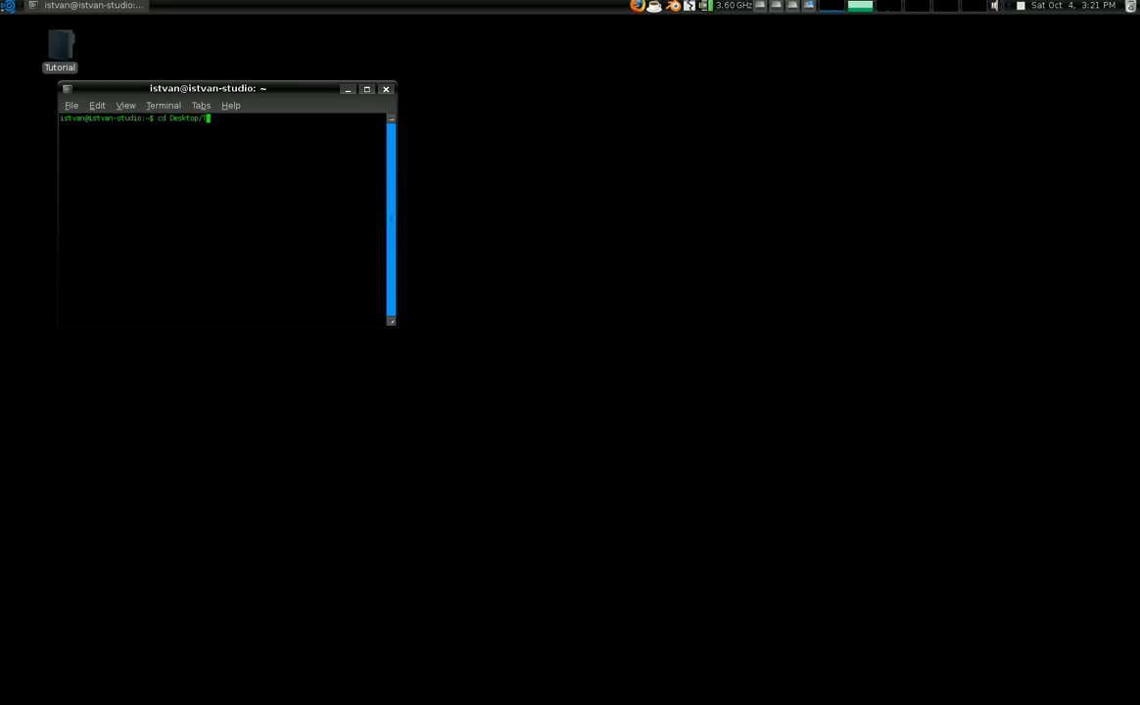
type("Tutor")
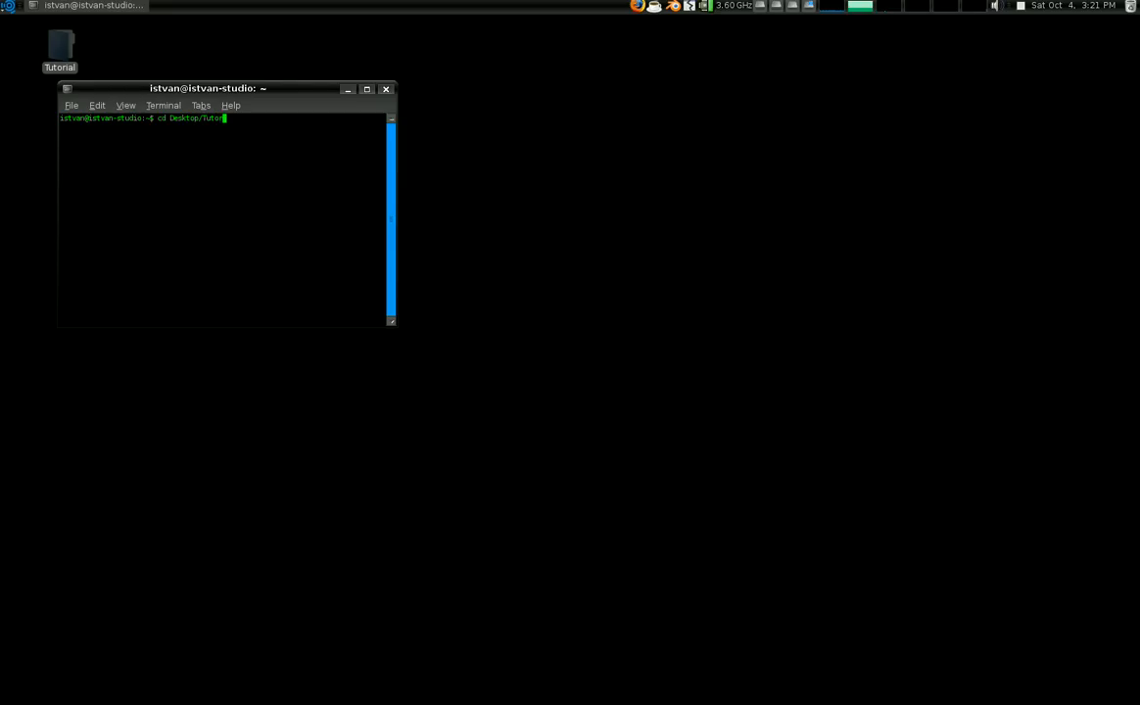
type("ial")
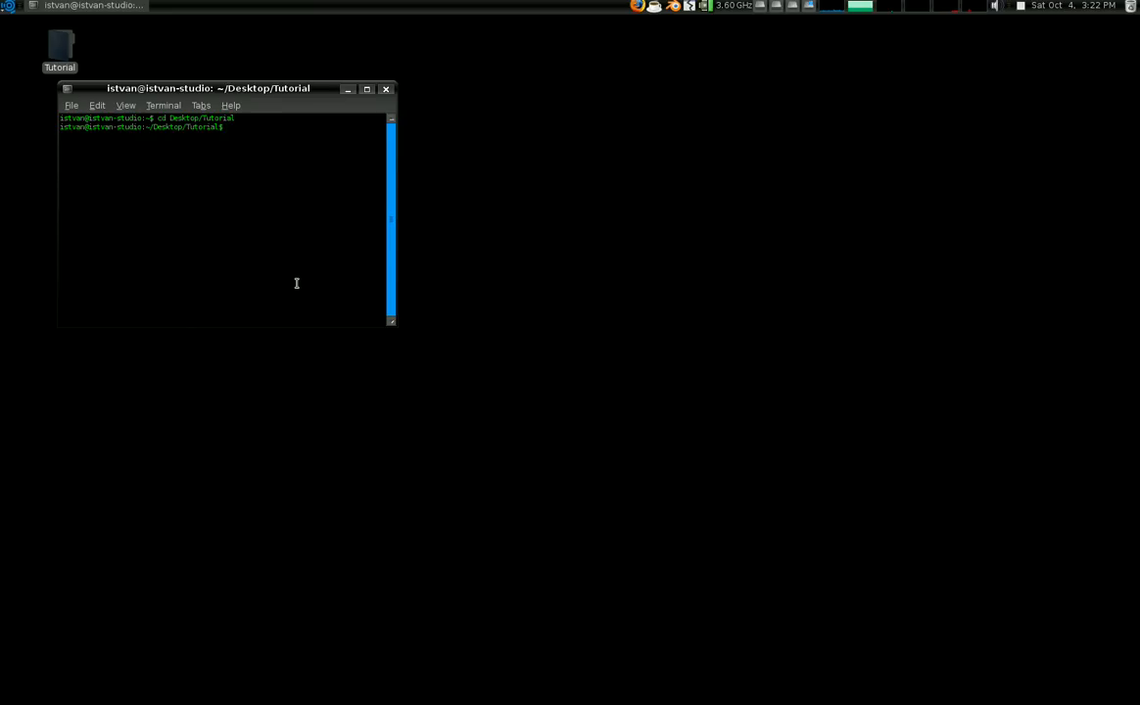
Type the ffmpeg command converting track_tut.avi into numbered frame%04d.jpg images.
type("ffmpeg")
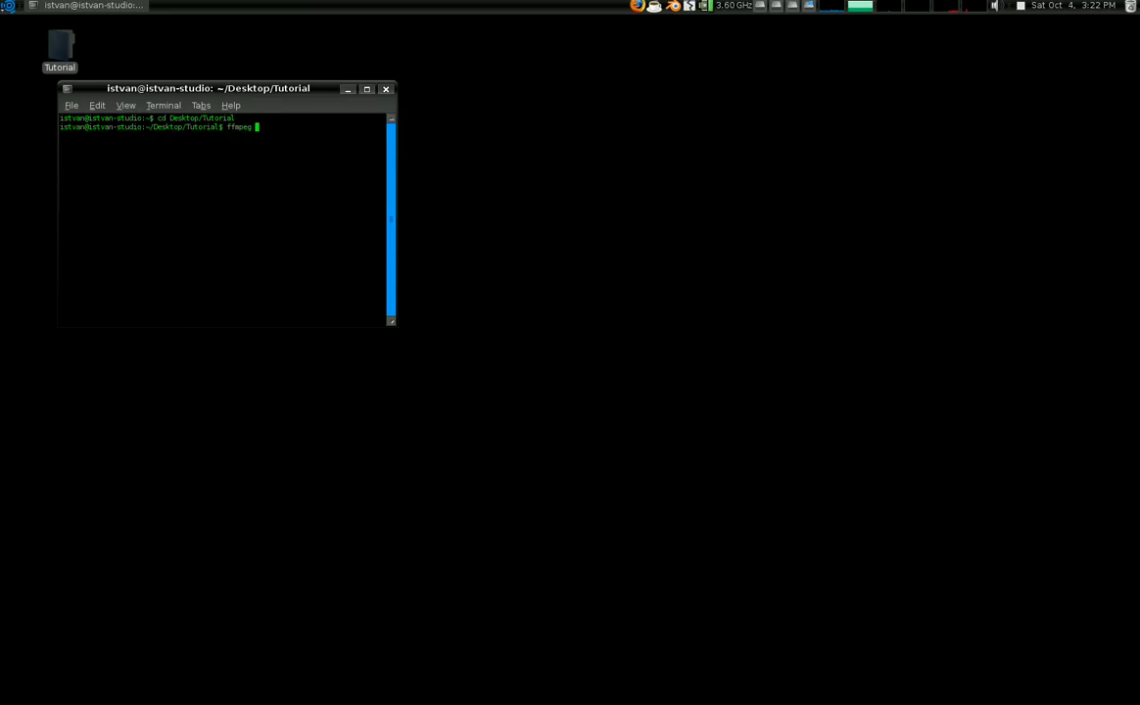
type("-i")
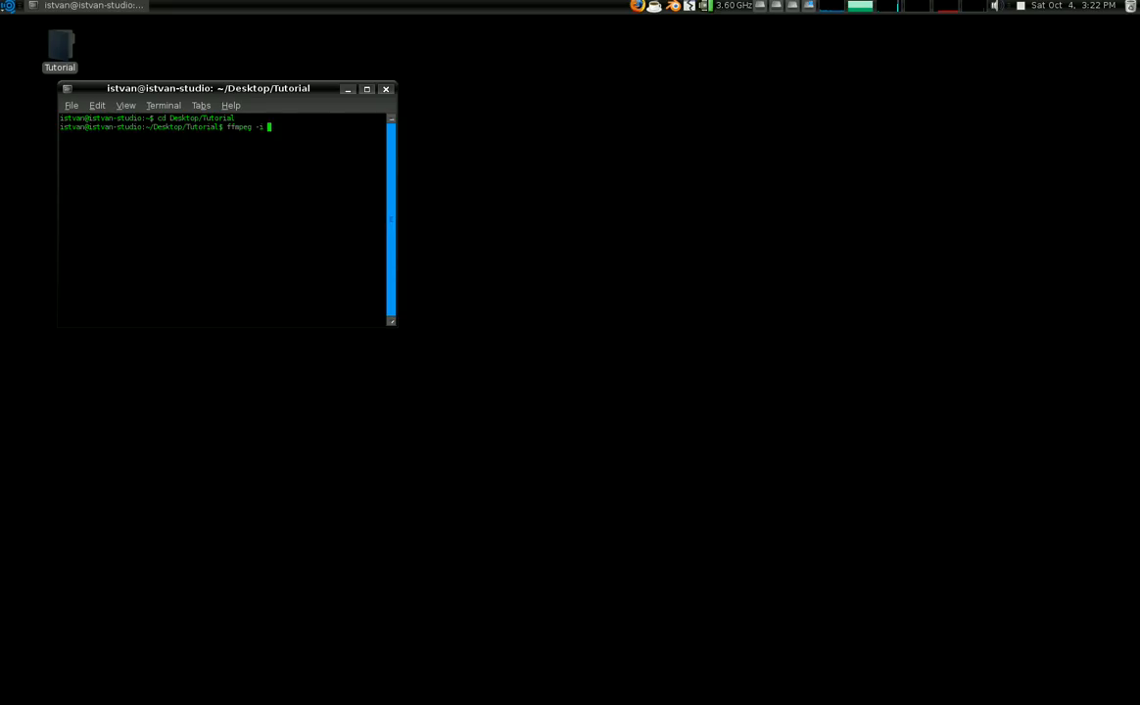
type("track_tut.avi")
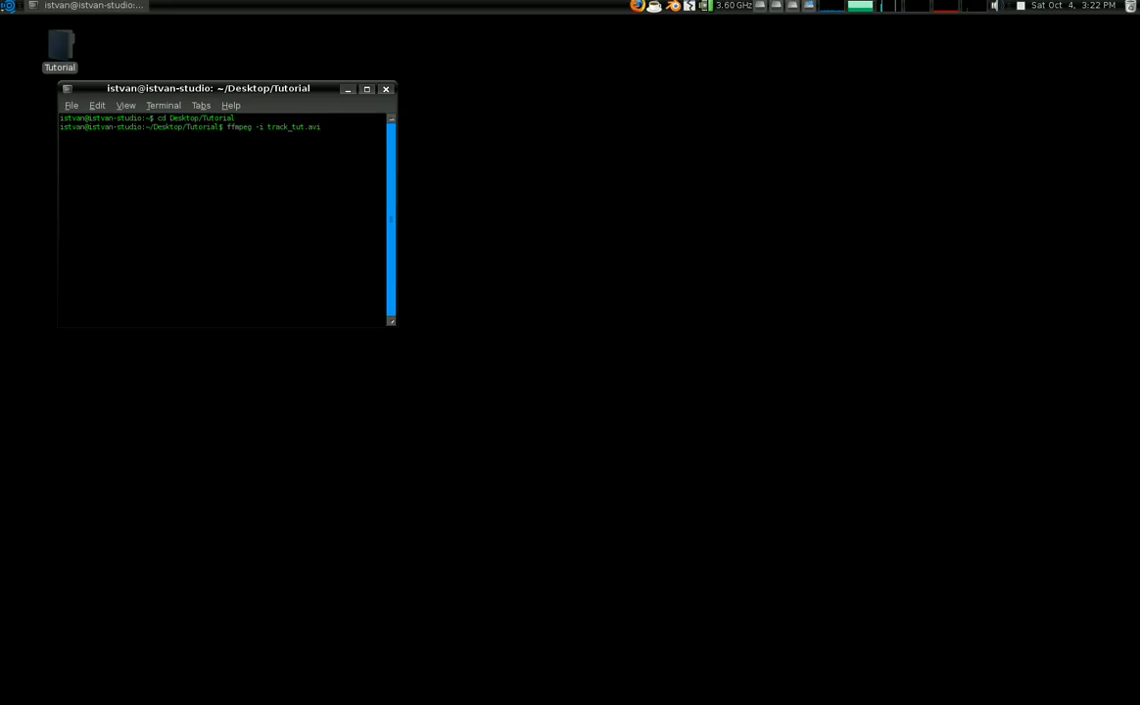
type("frame%04")
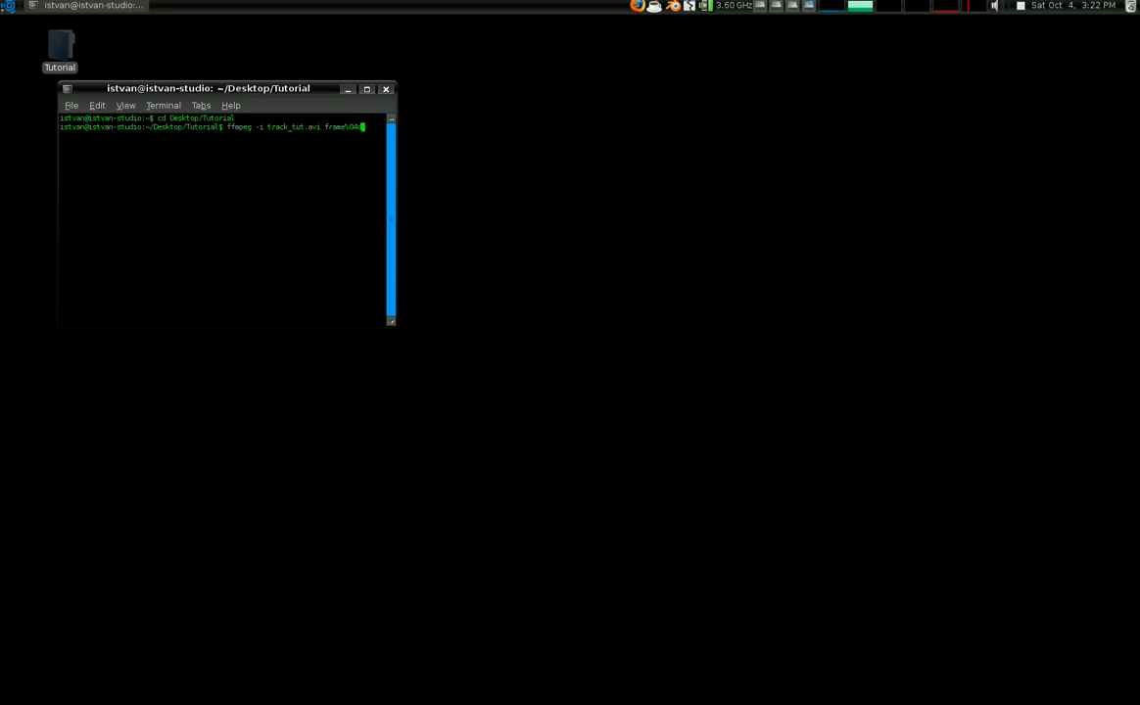
type("d")
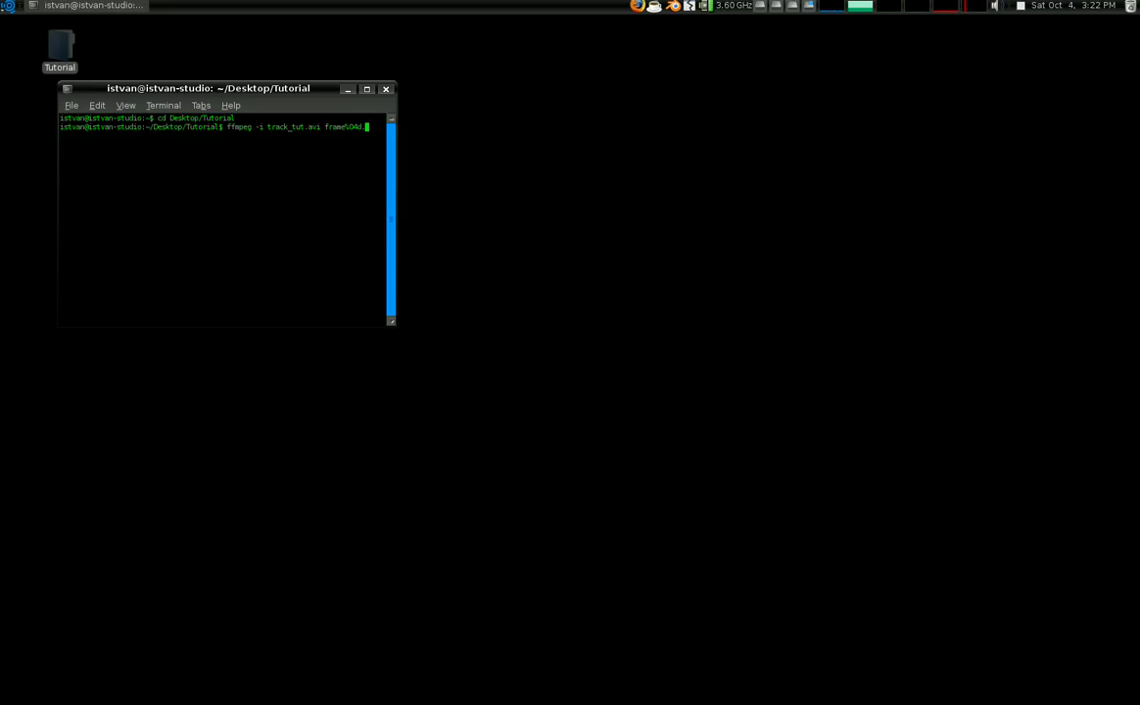
type(".jpg")
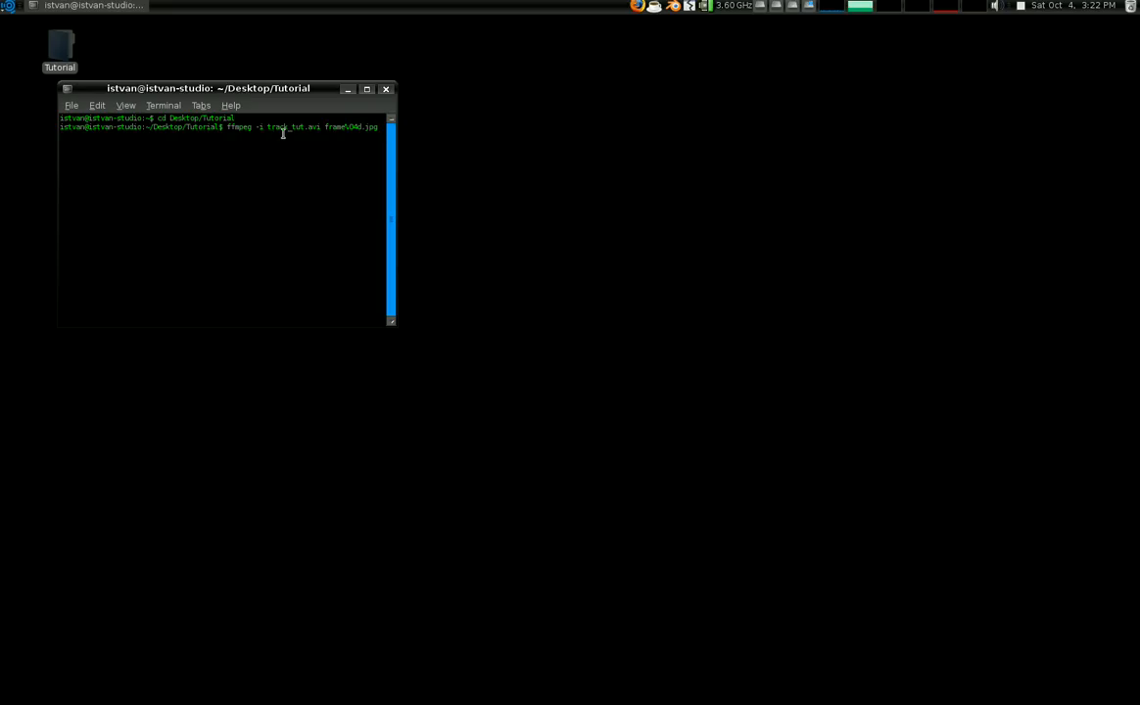
mouse_move(242, 132)
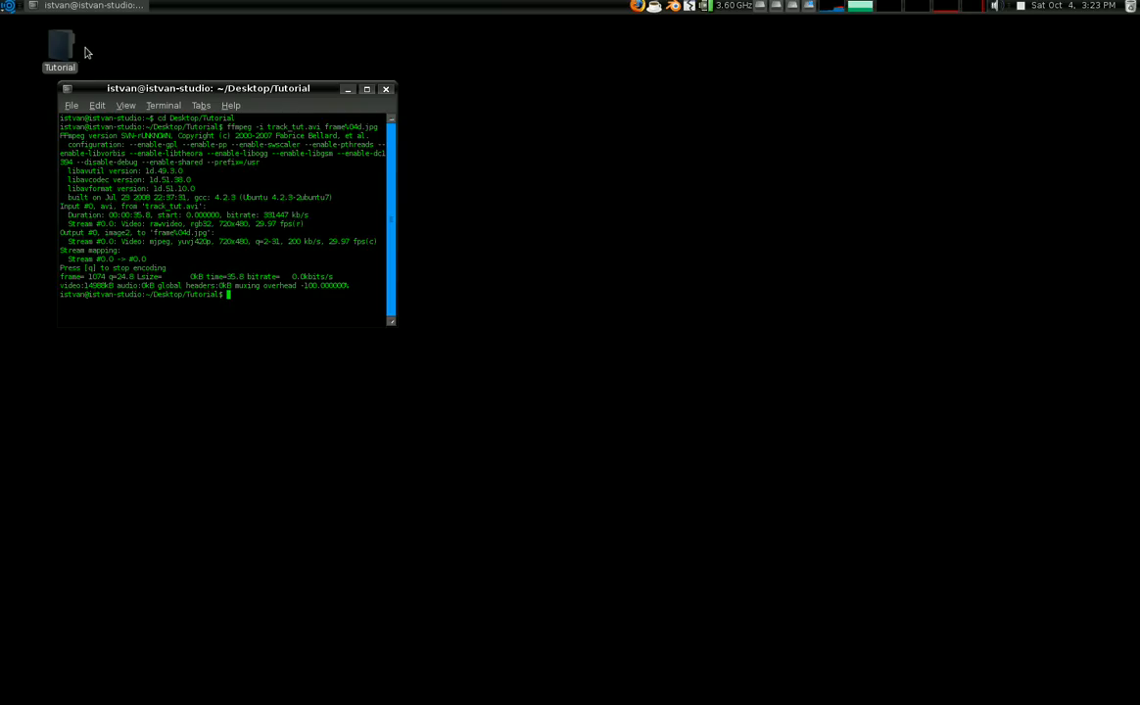
mouse_move(388, 89)
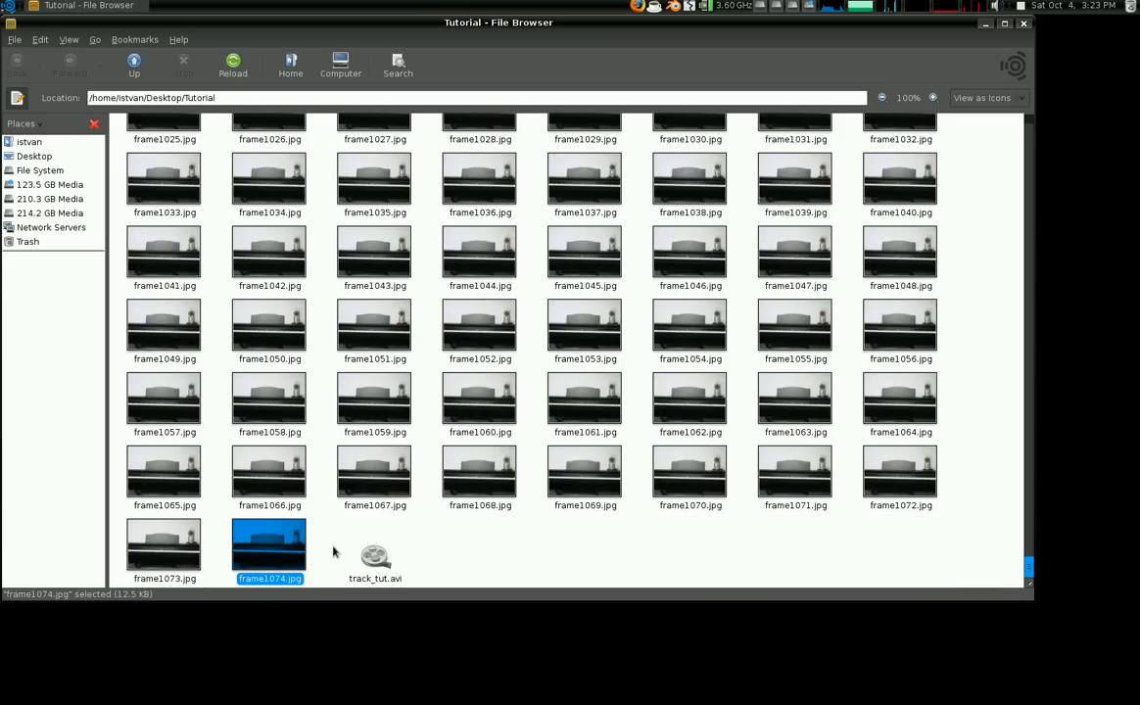
mouse_move(461, 554)
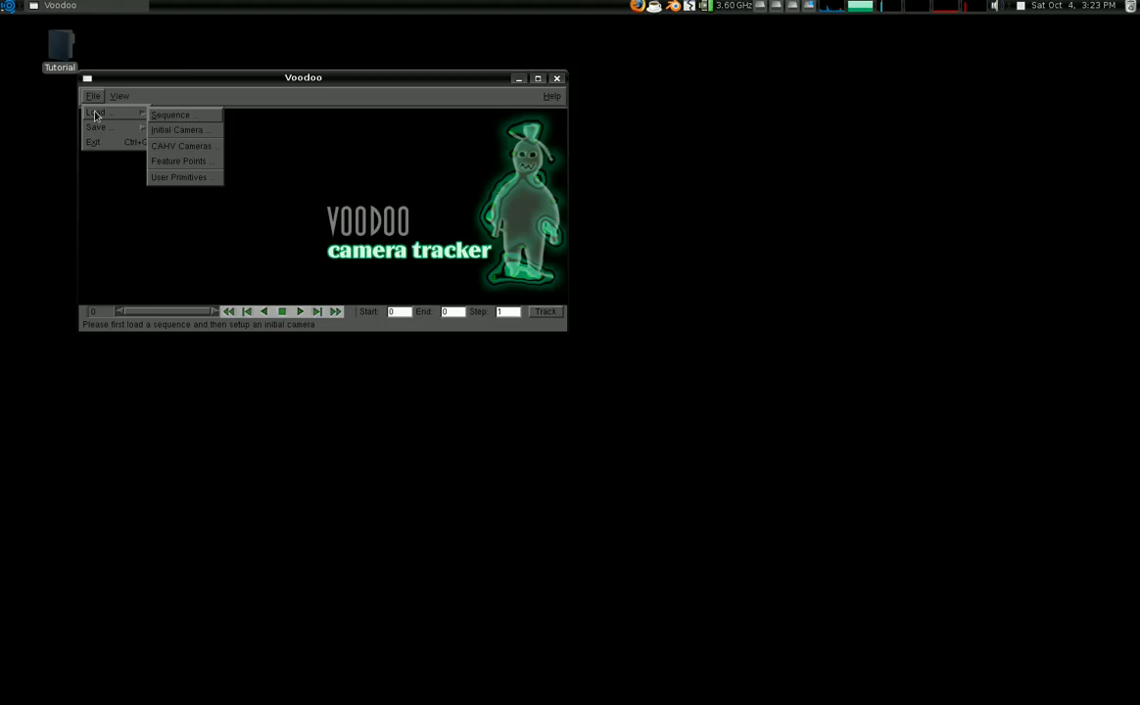
Load frame####.jpg frames 1–1074 from Tutorial as a sequence, maintaining even lines.
left_click(180, 115)
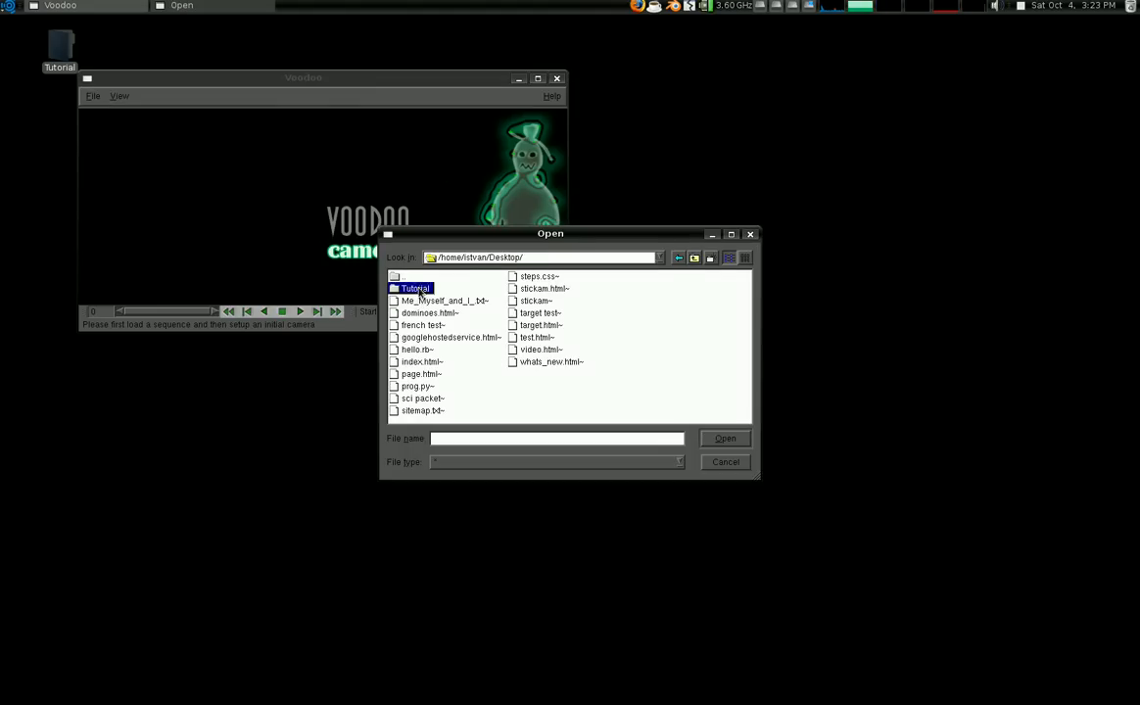
double_click(412, 288)
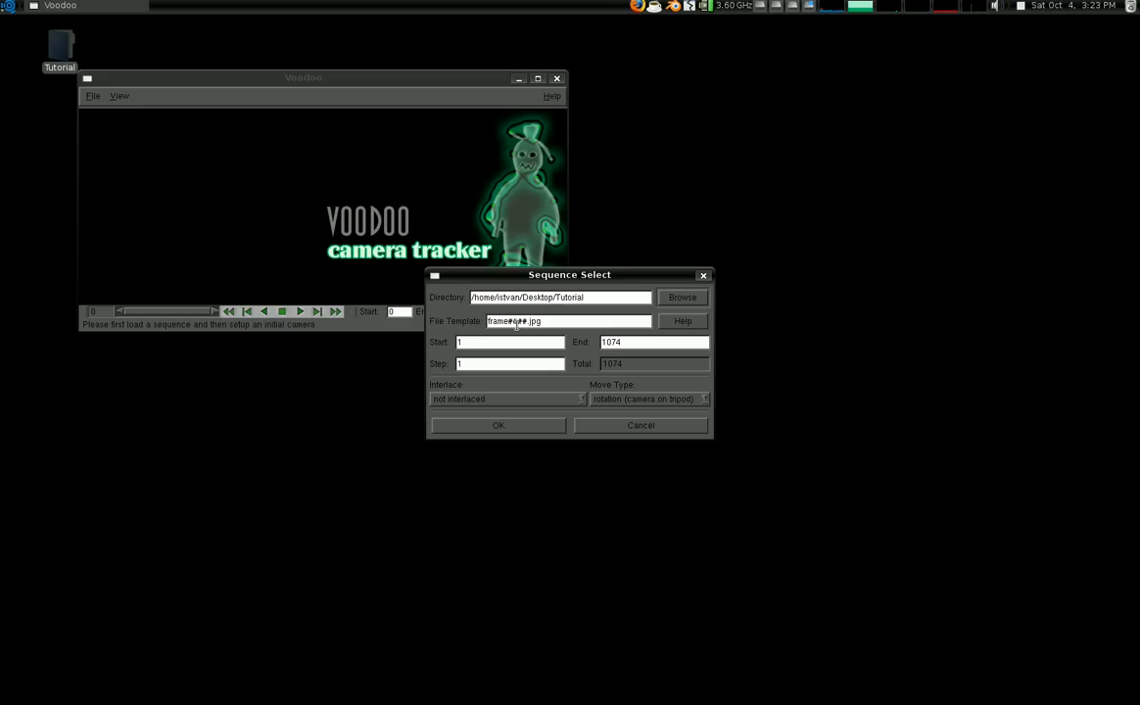
left_click(508, 398)
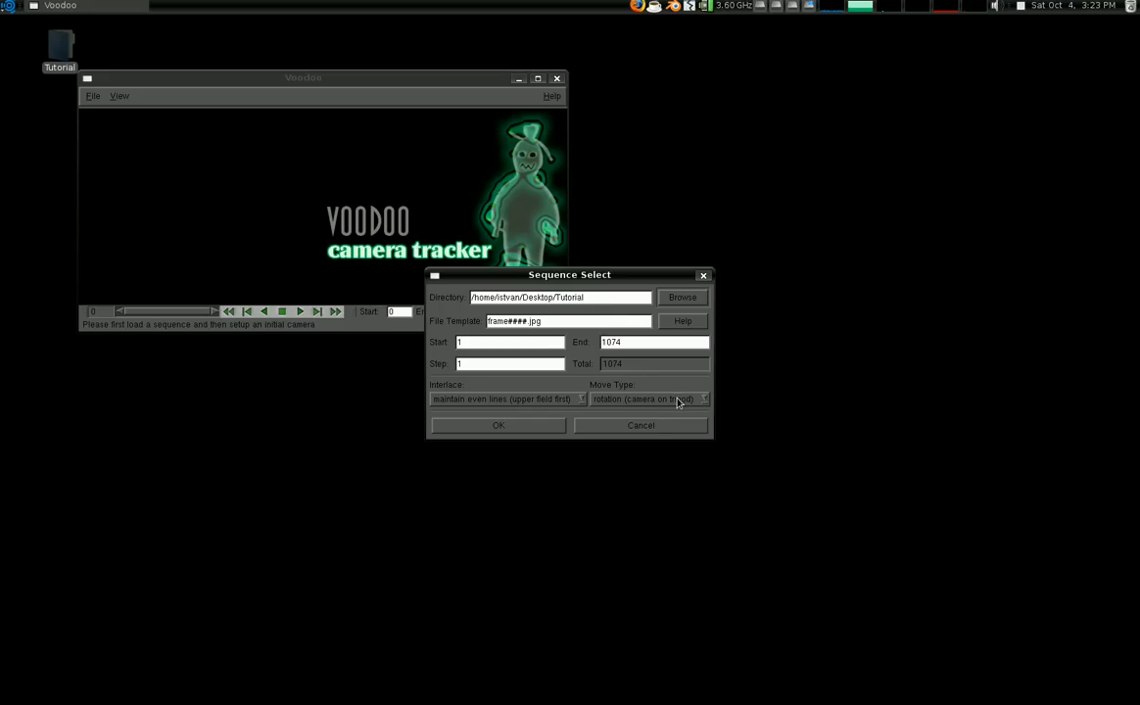
mouse_move(682, 403)
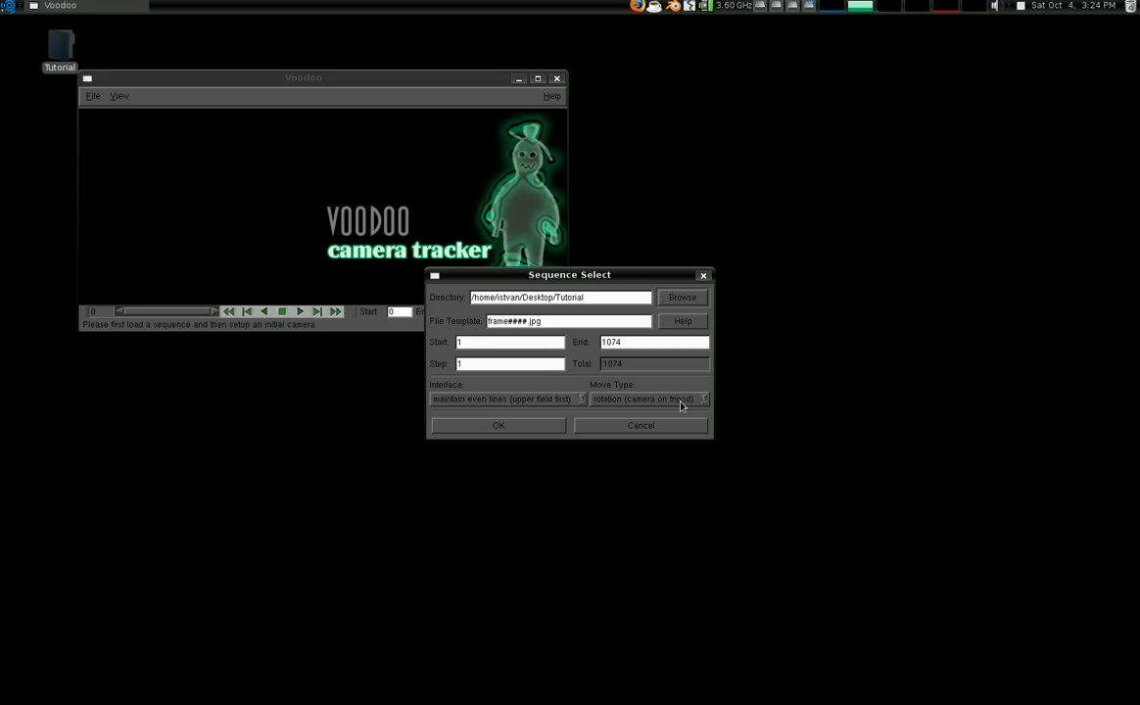
mouse_move(680, 409)
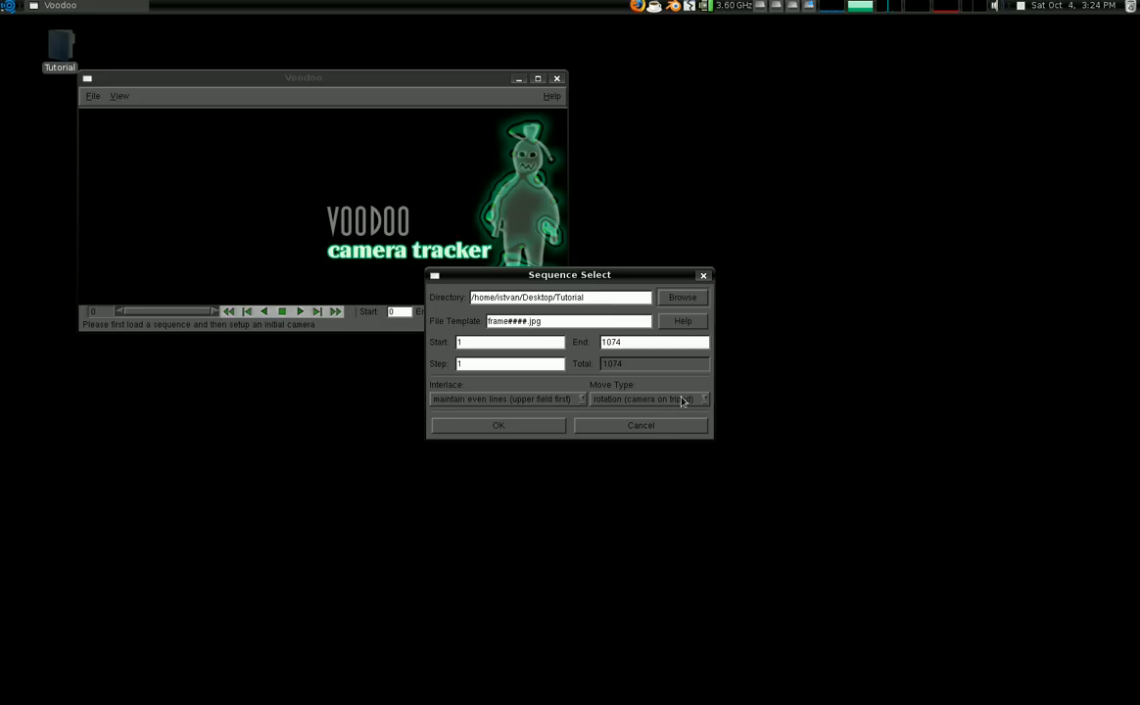
mouse_move(660, 415)
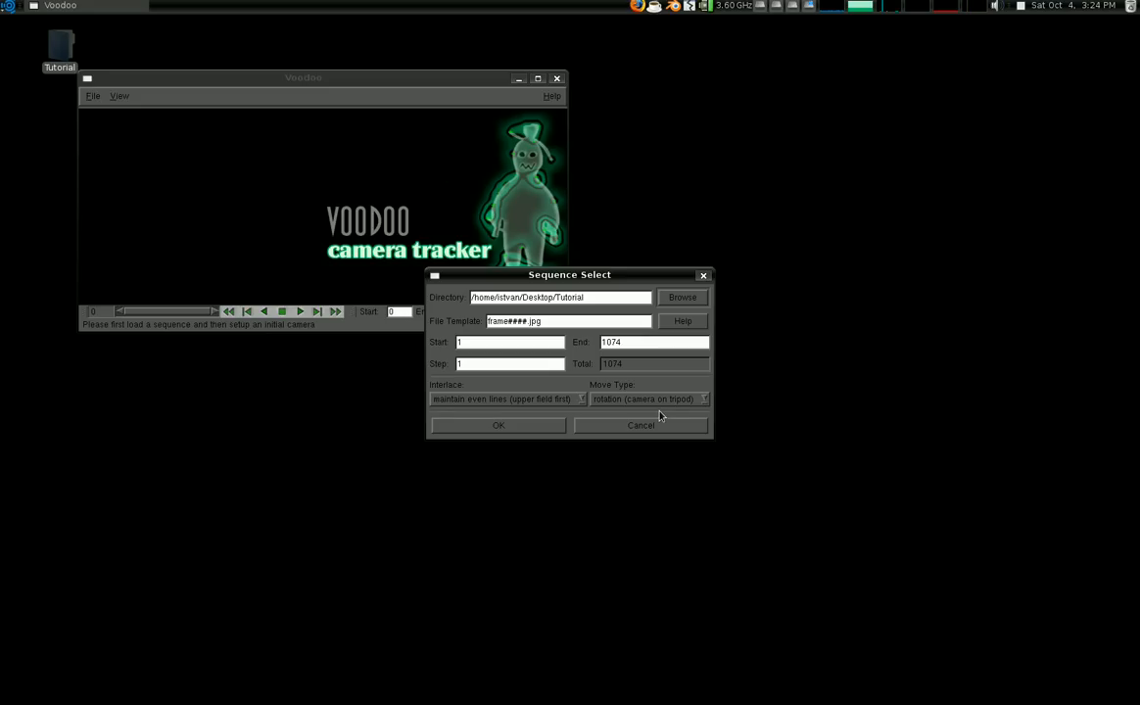
mouse_move(674, 407)
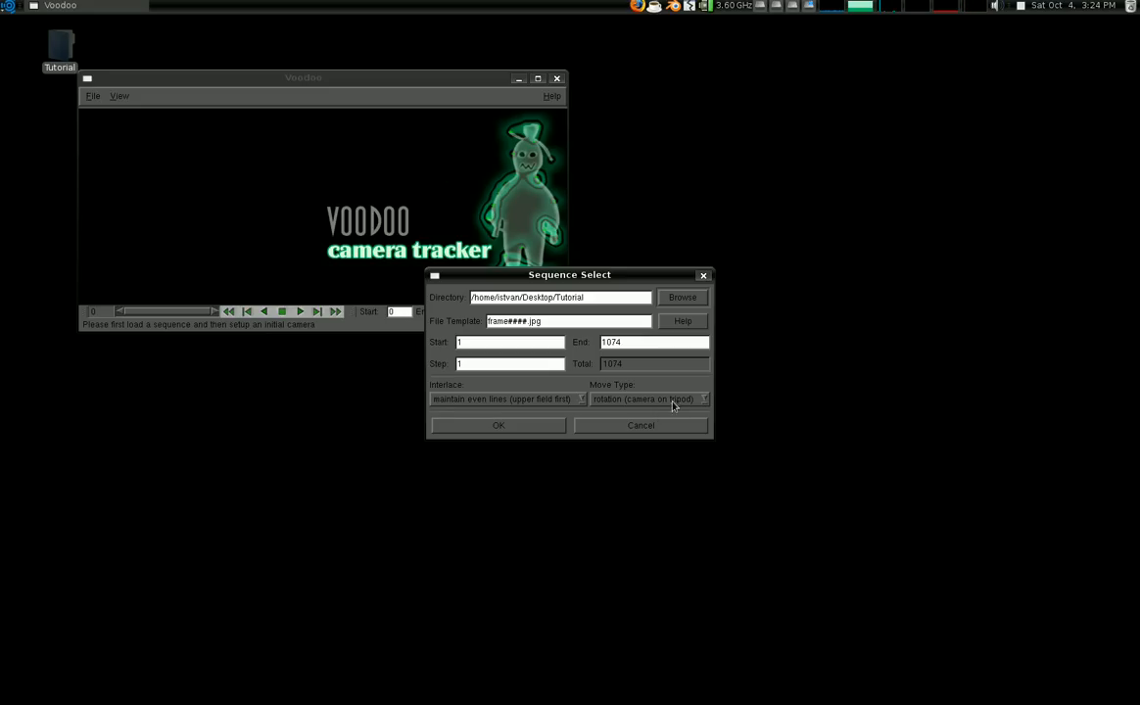
left_click(497, 425)
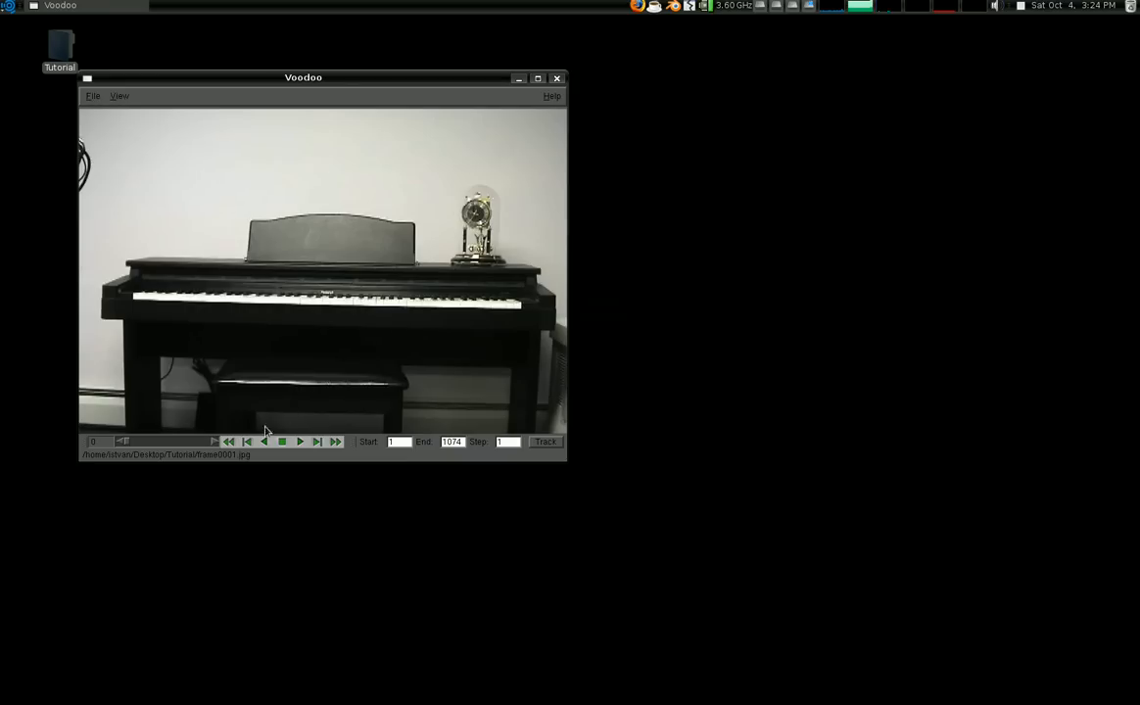
Move the Voodoo window slightly higher and open the File > Load options.
left_click(300, 442)
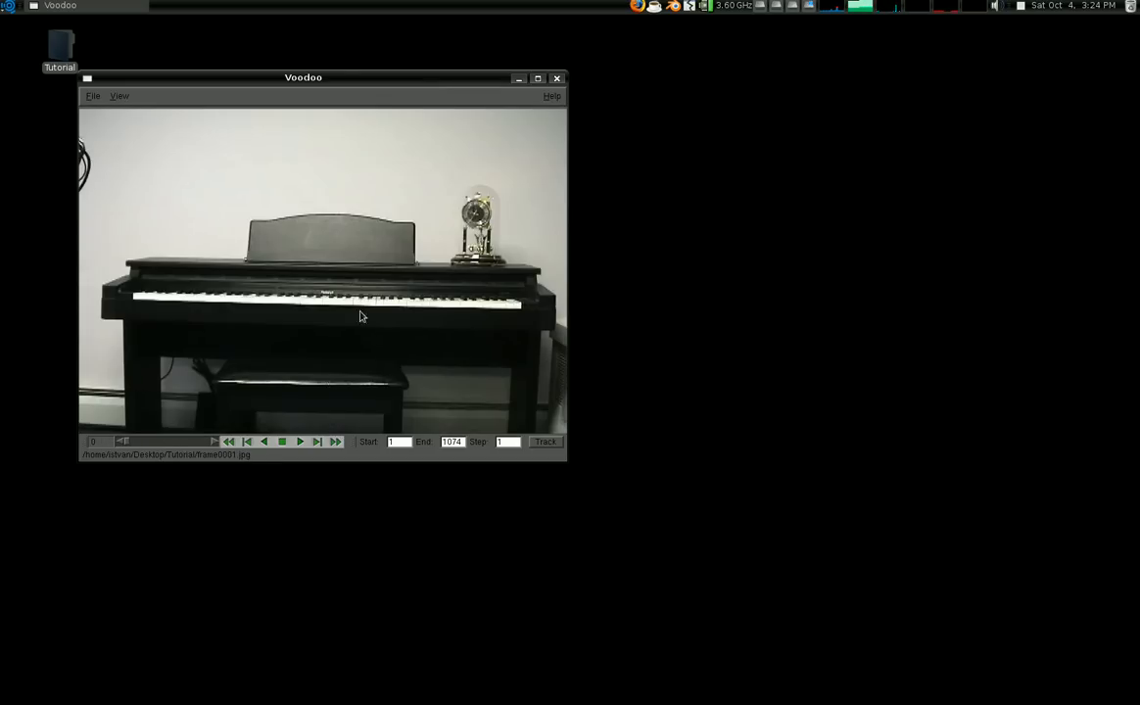
left_click_drag(304, 78, 316, 54)
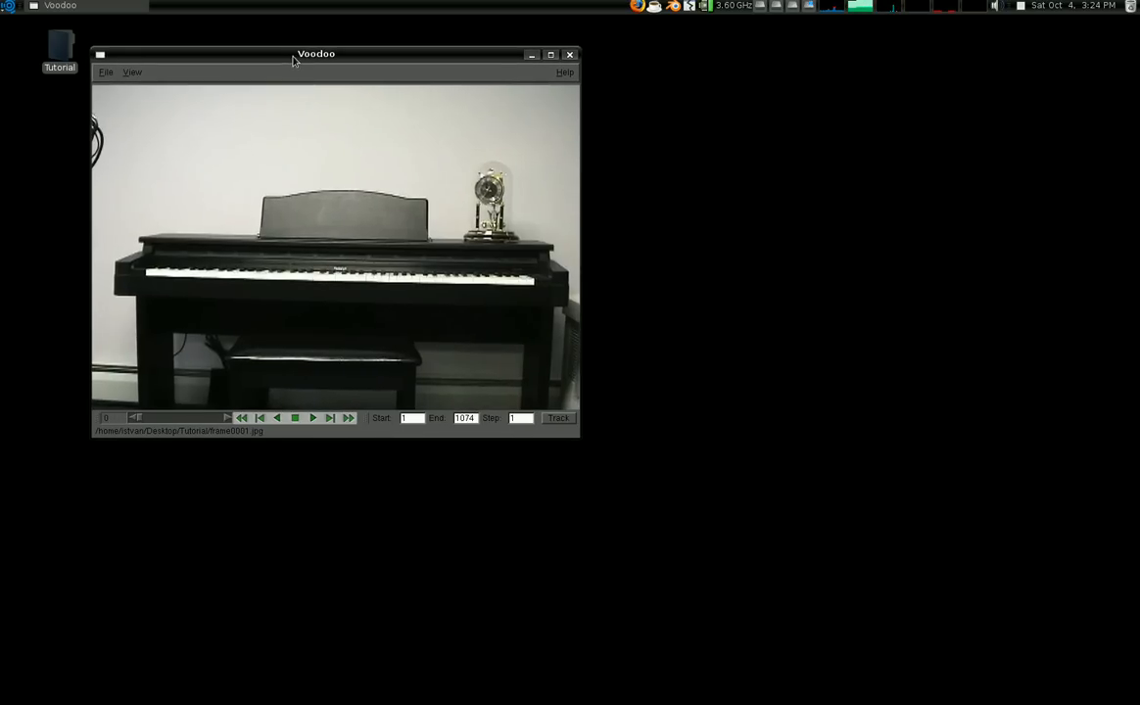
mouse_move(370, 370)
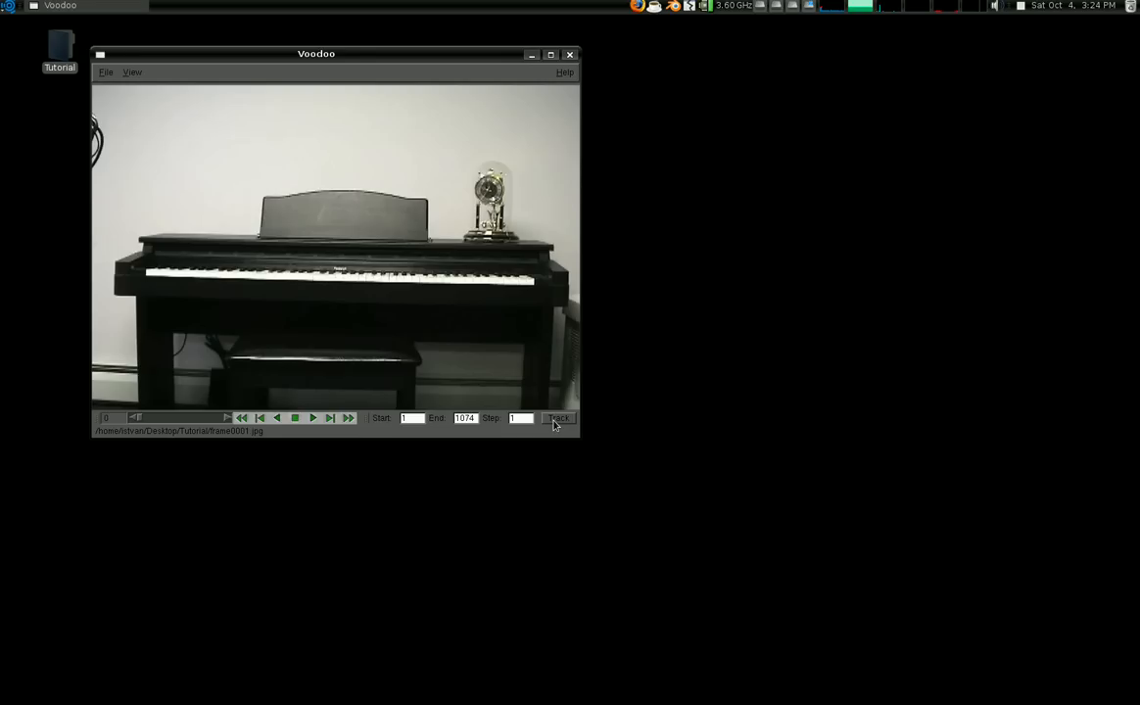
mouse_move(137, 114)
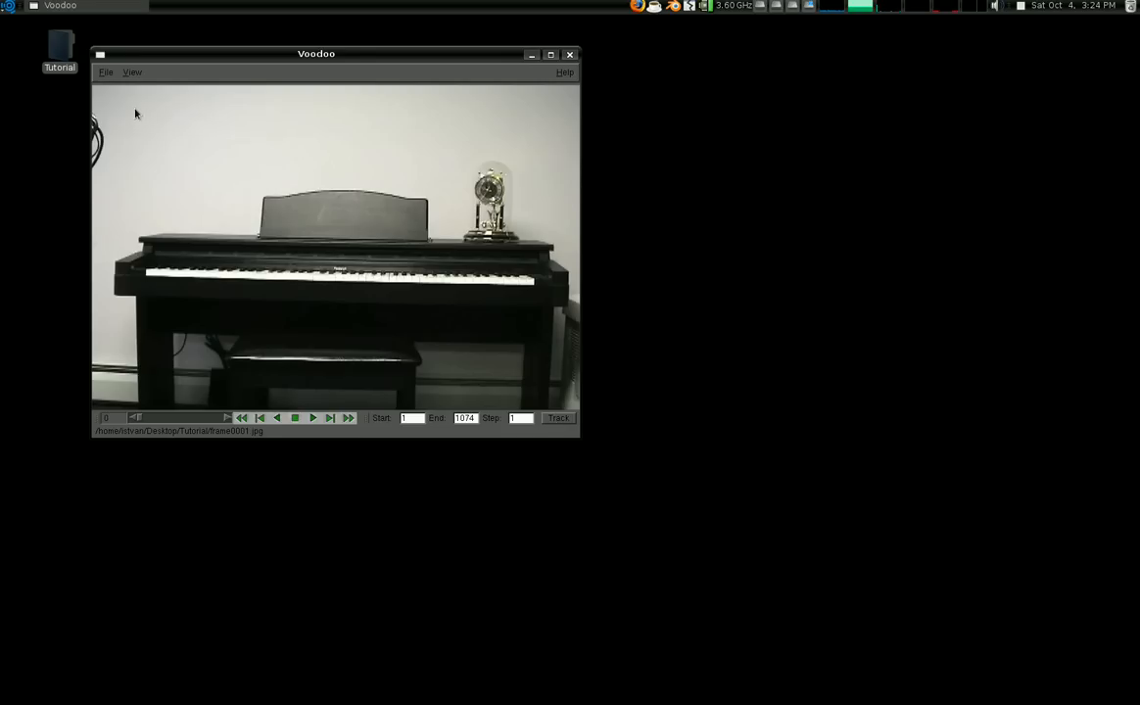
left_click(108, 71)
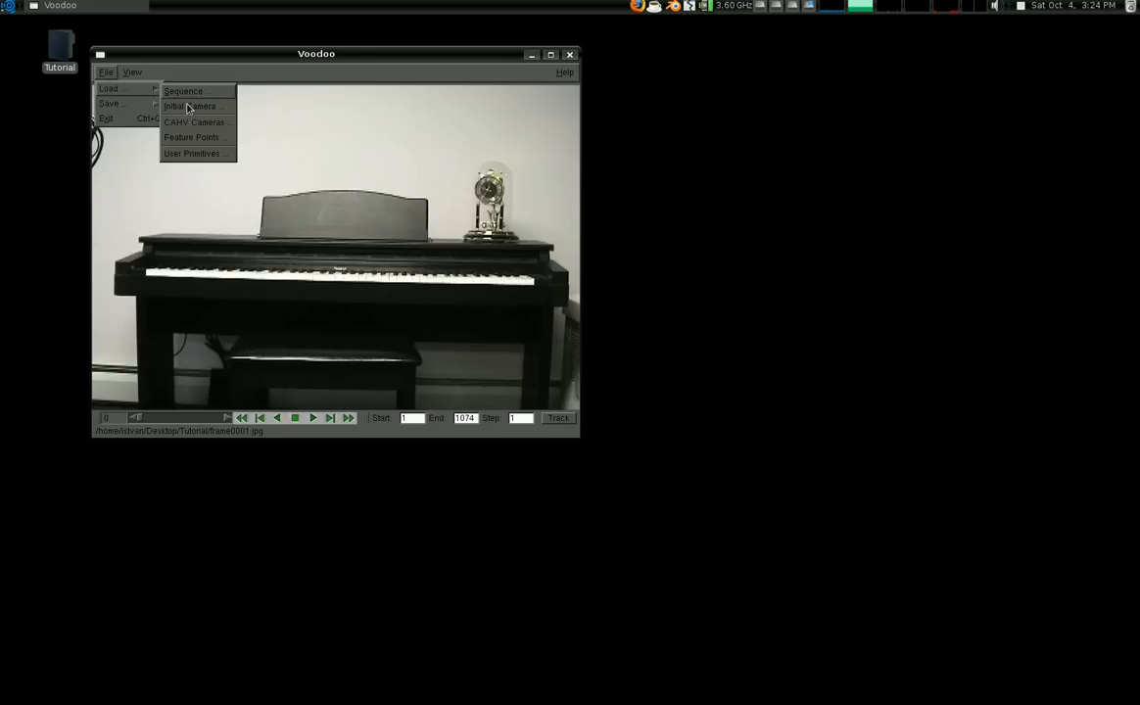
Set the initial camera type to NTSC 4:3 (DV), confirm, and start tracking.
left_click(190, 105)
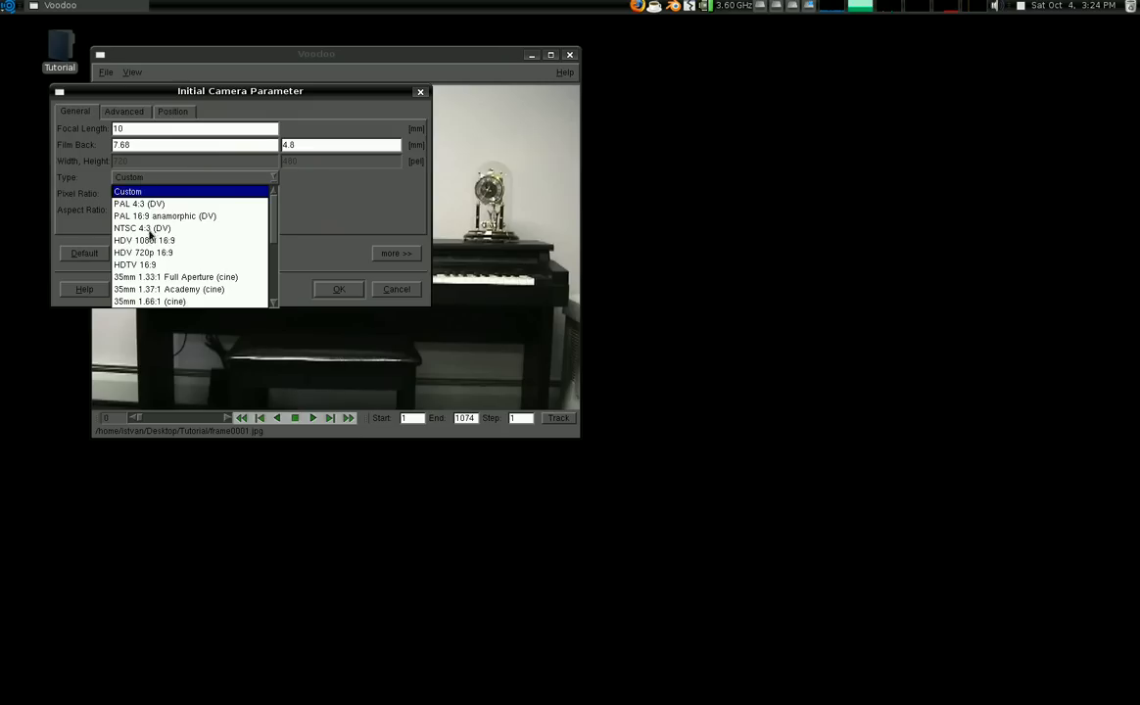
left_click(142, 227)
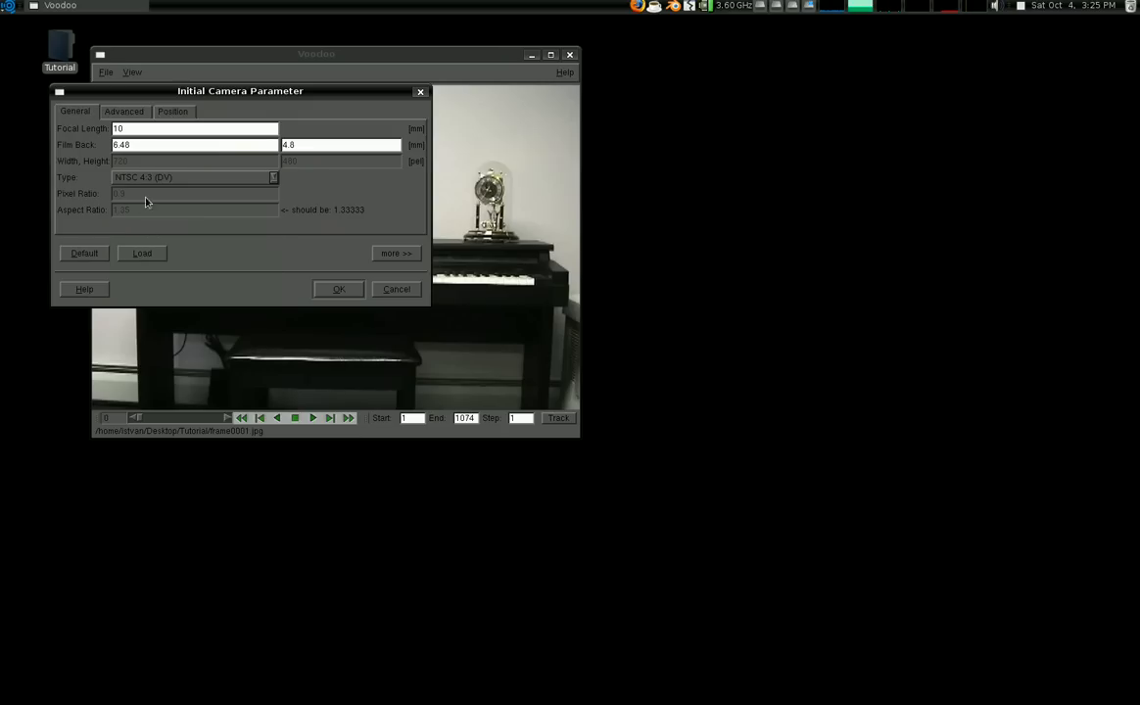
left_click(273, 177)
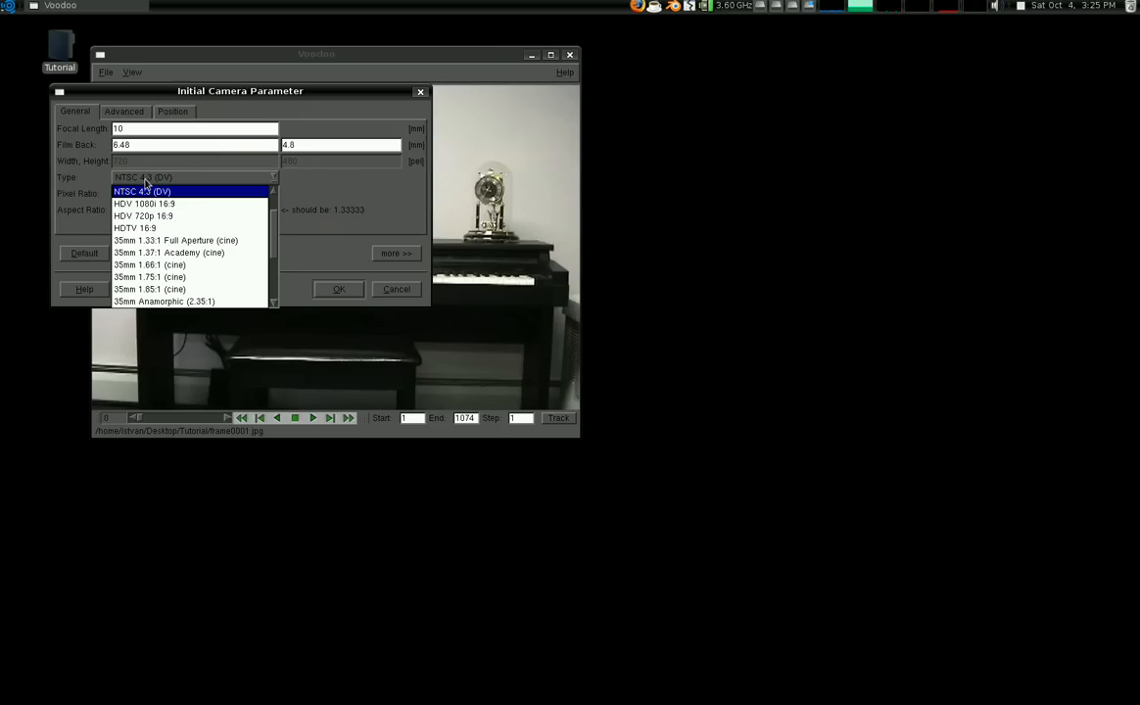
left_click(145, 190)
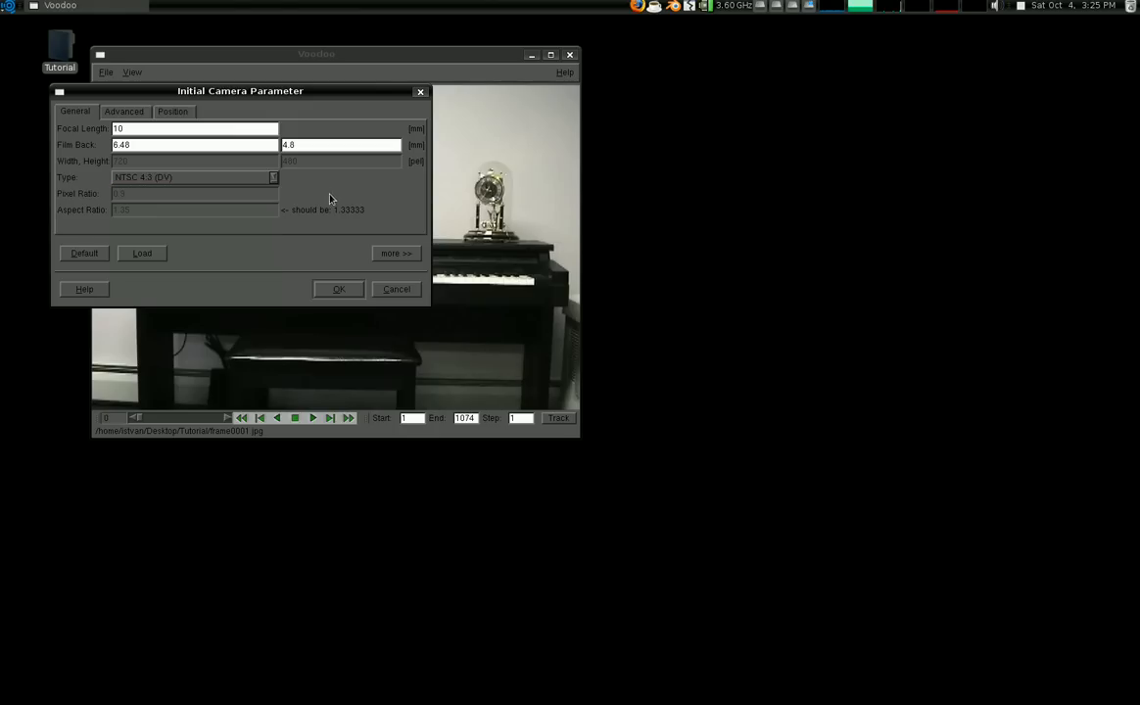
mouse_move(315, 222)
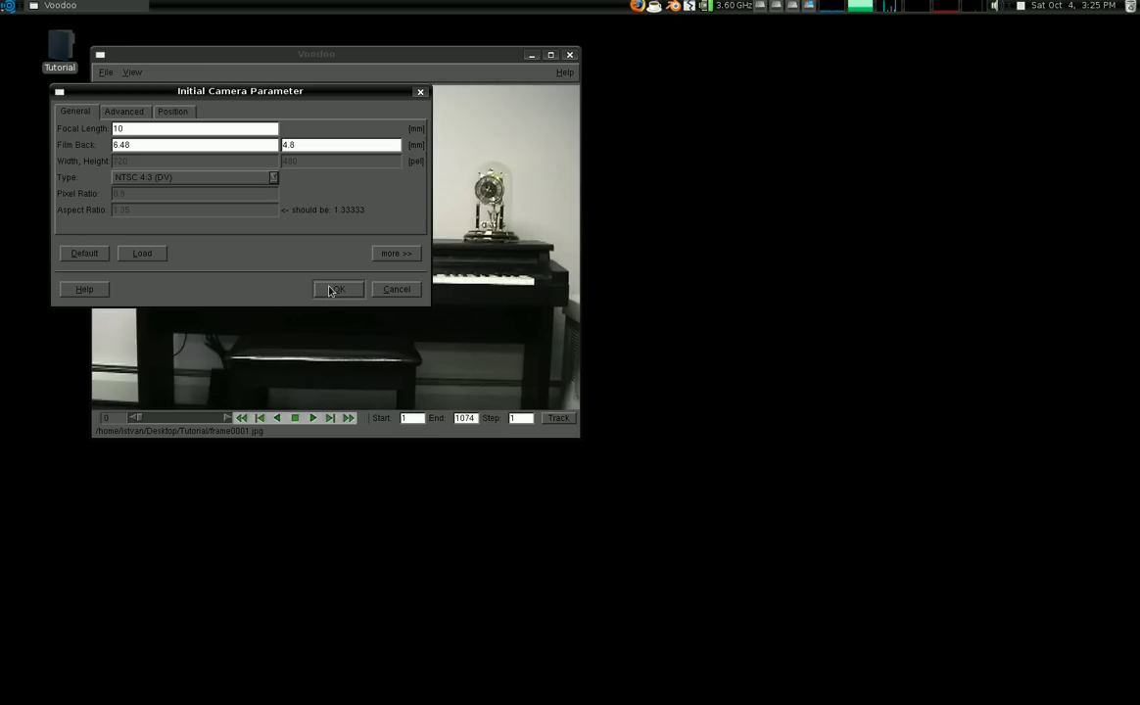
mouse_move(264, 294)
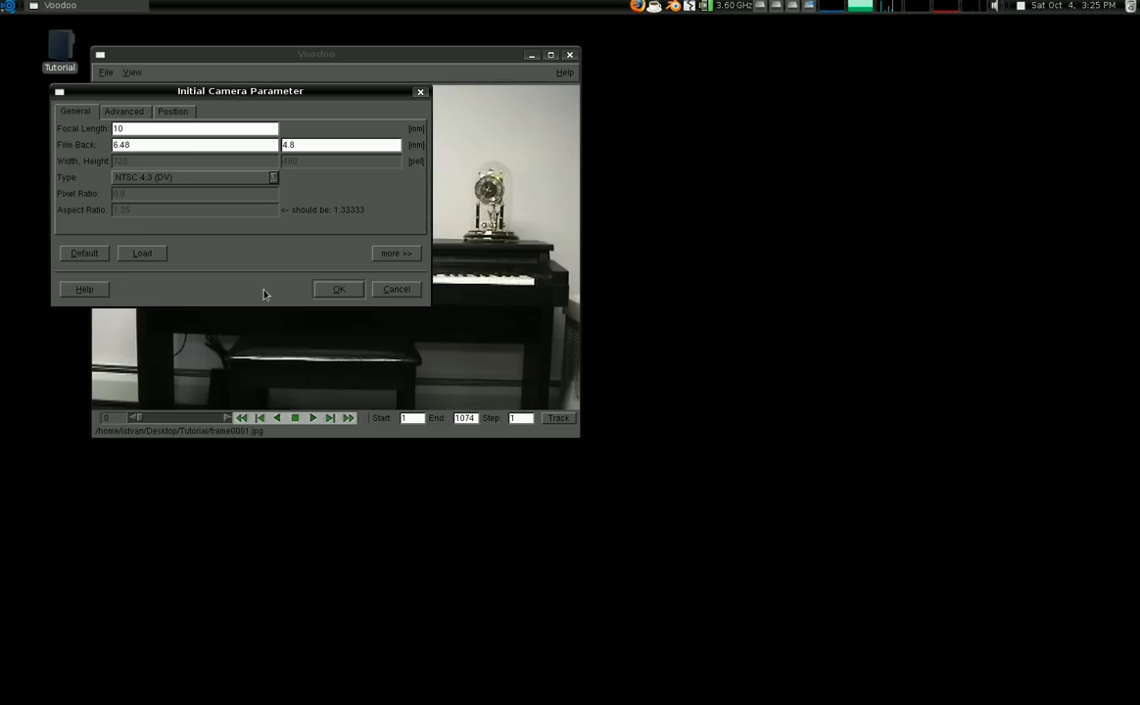
left_click(338, 289)
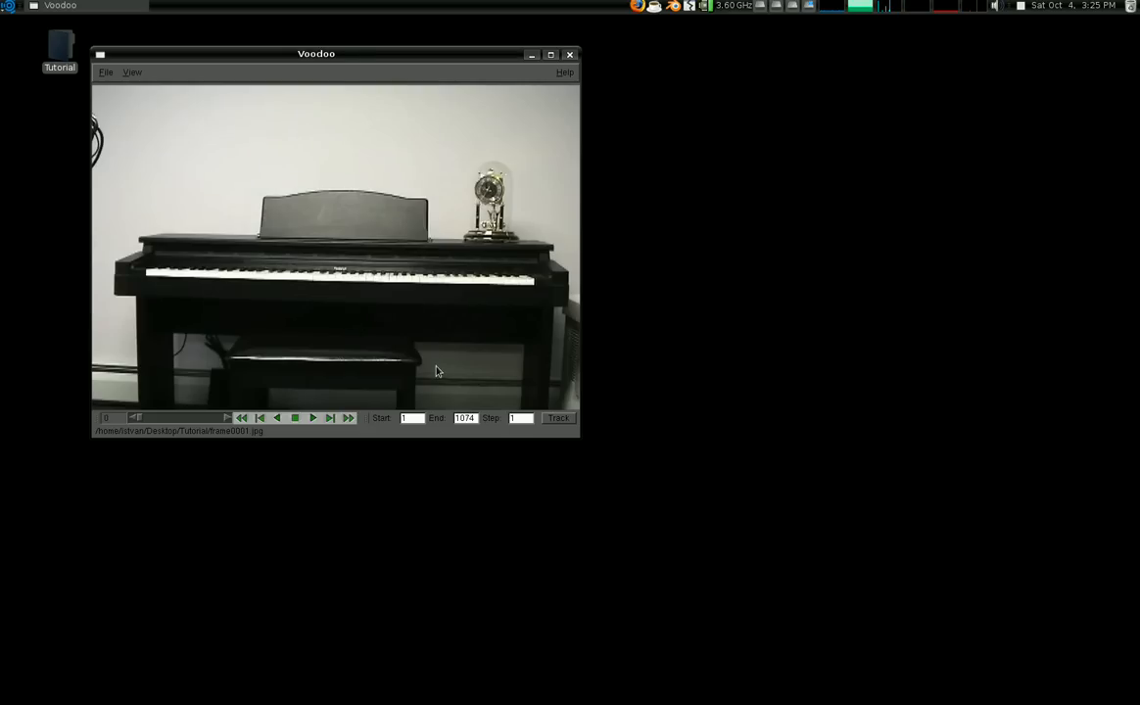
left_click(558, 418)
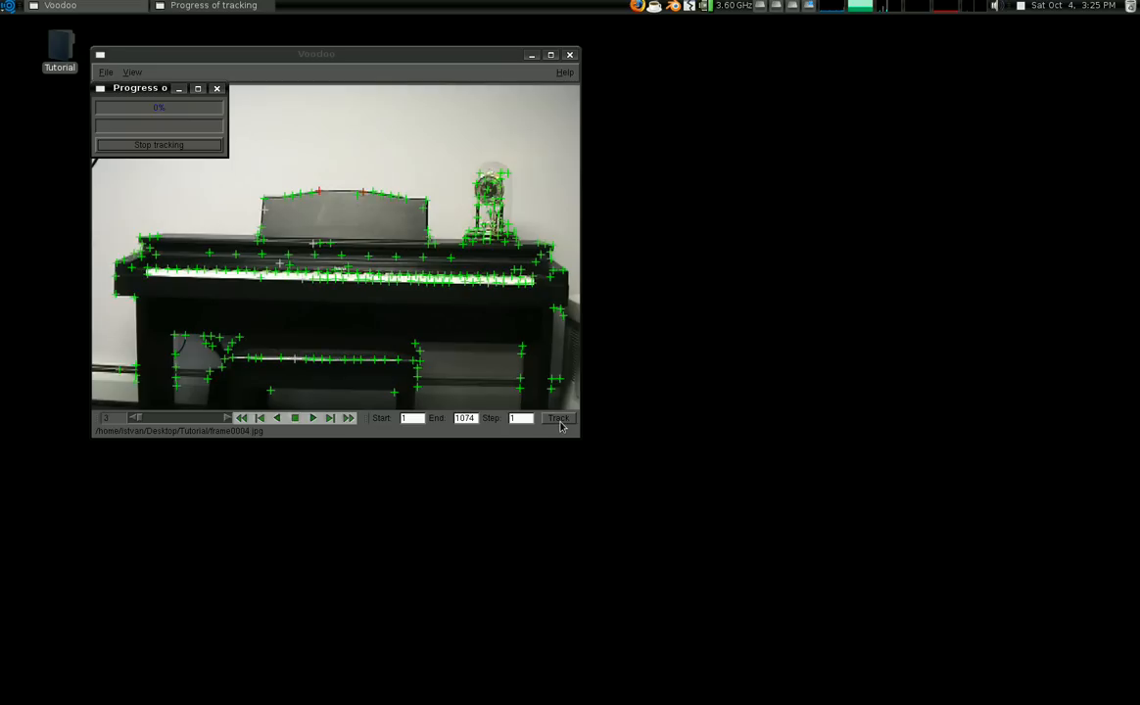